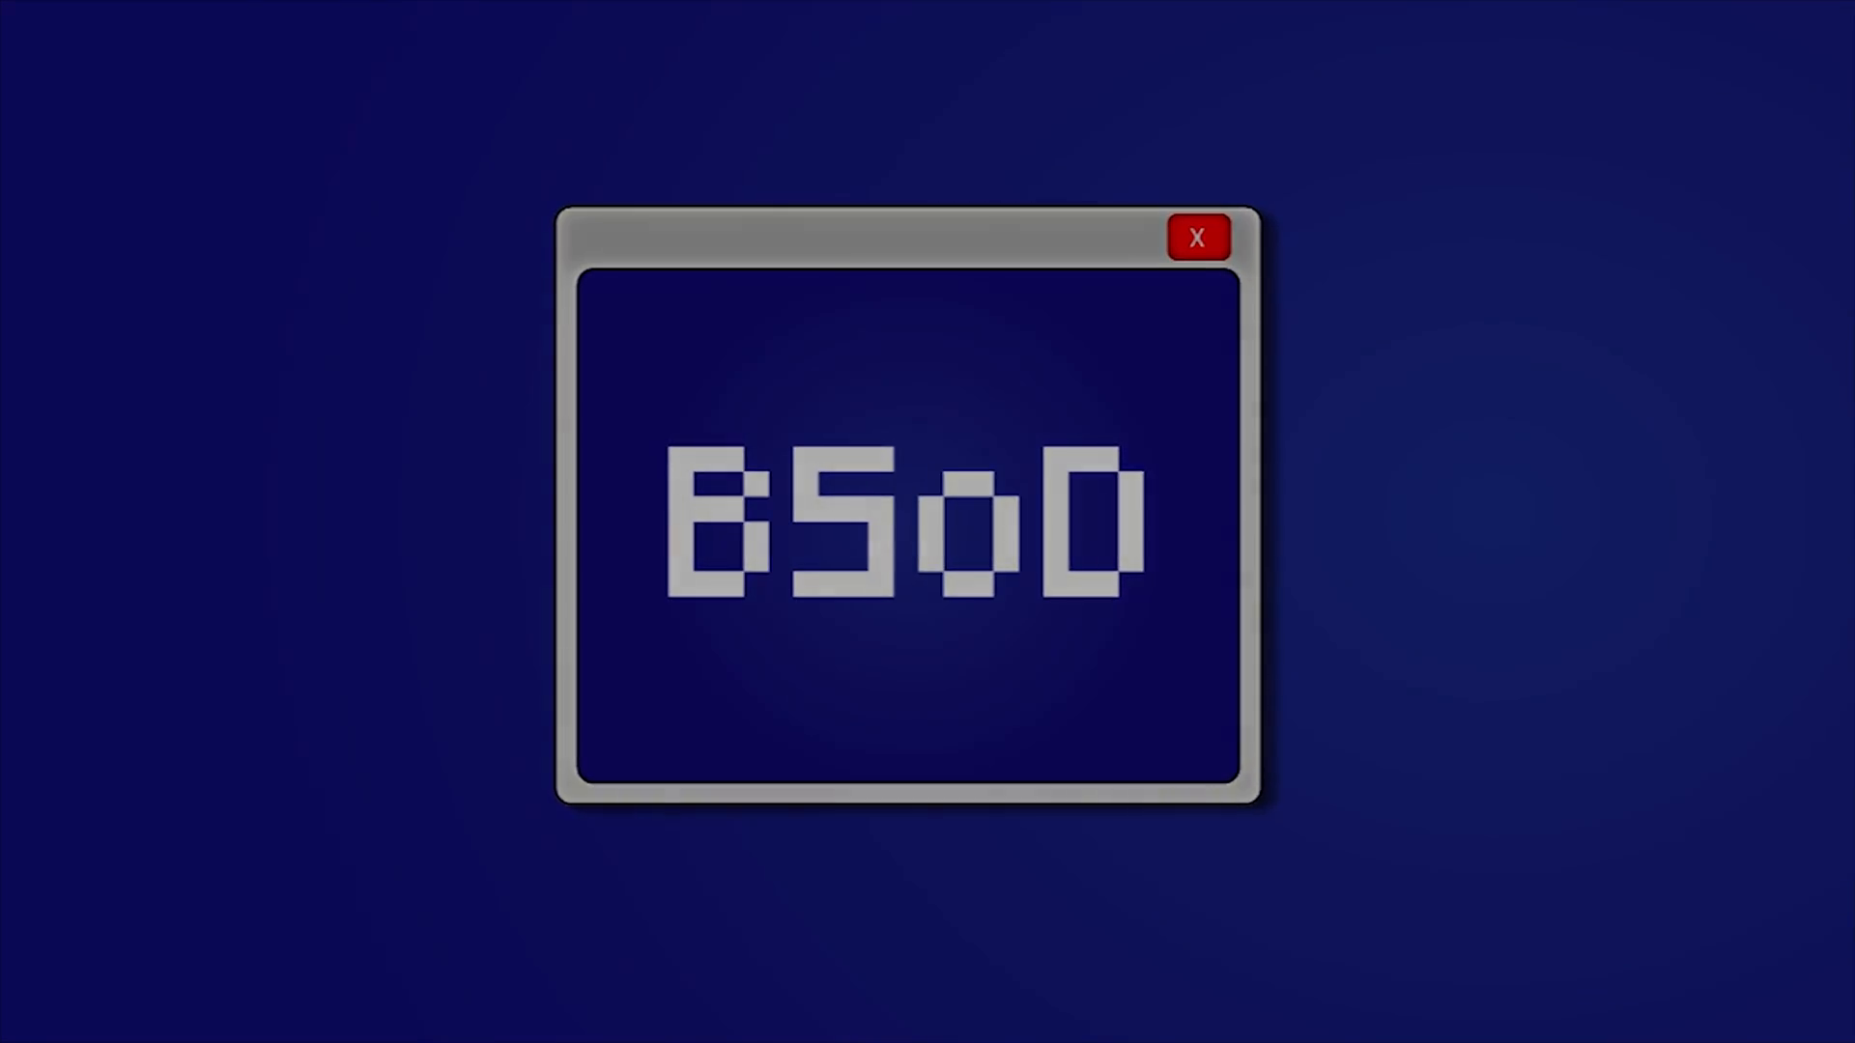
Save the graphic_packs_v2-59.zip artifact to the desktop, then minimize Chrome.
click(1197, 237)
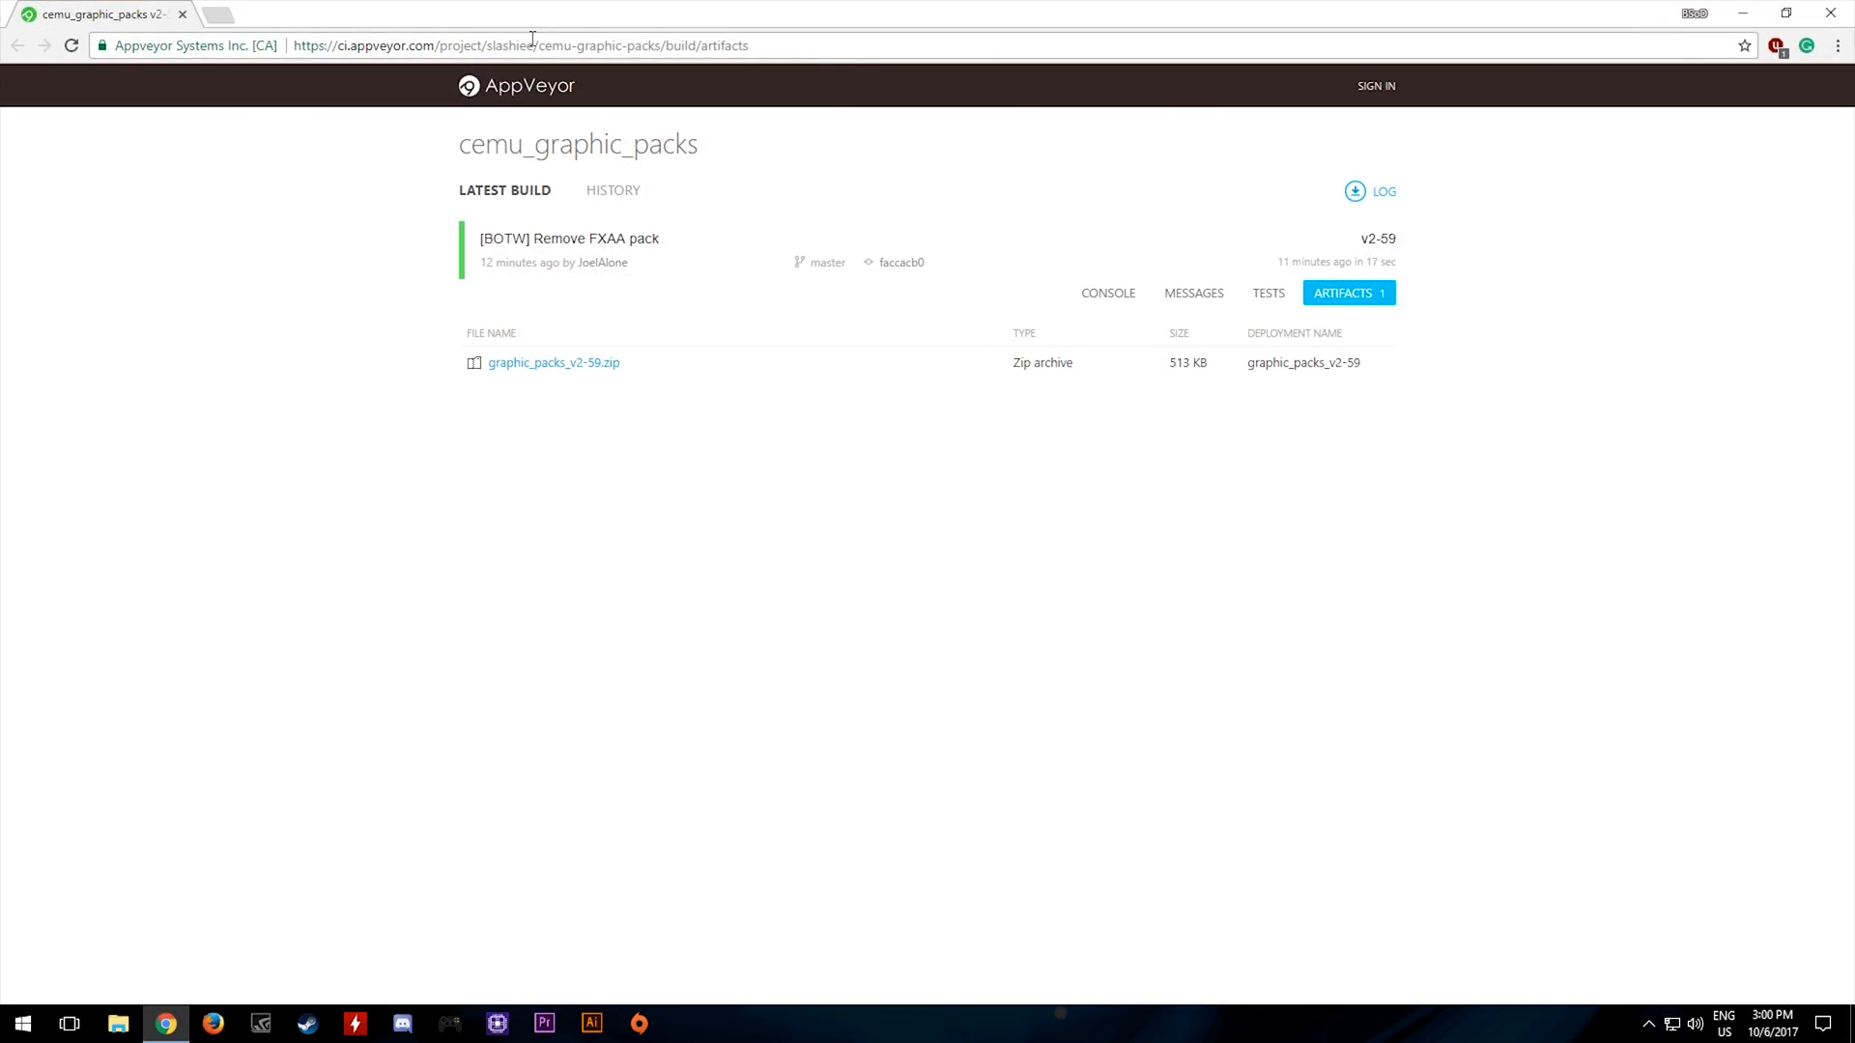
mouse_move(428, 402)
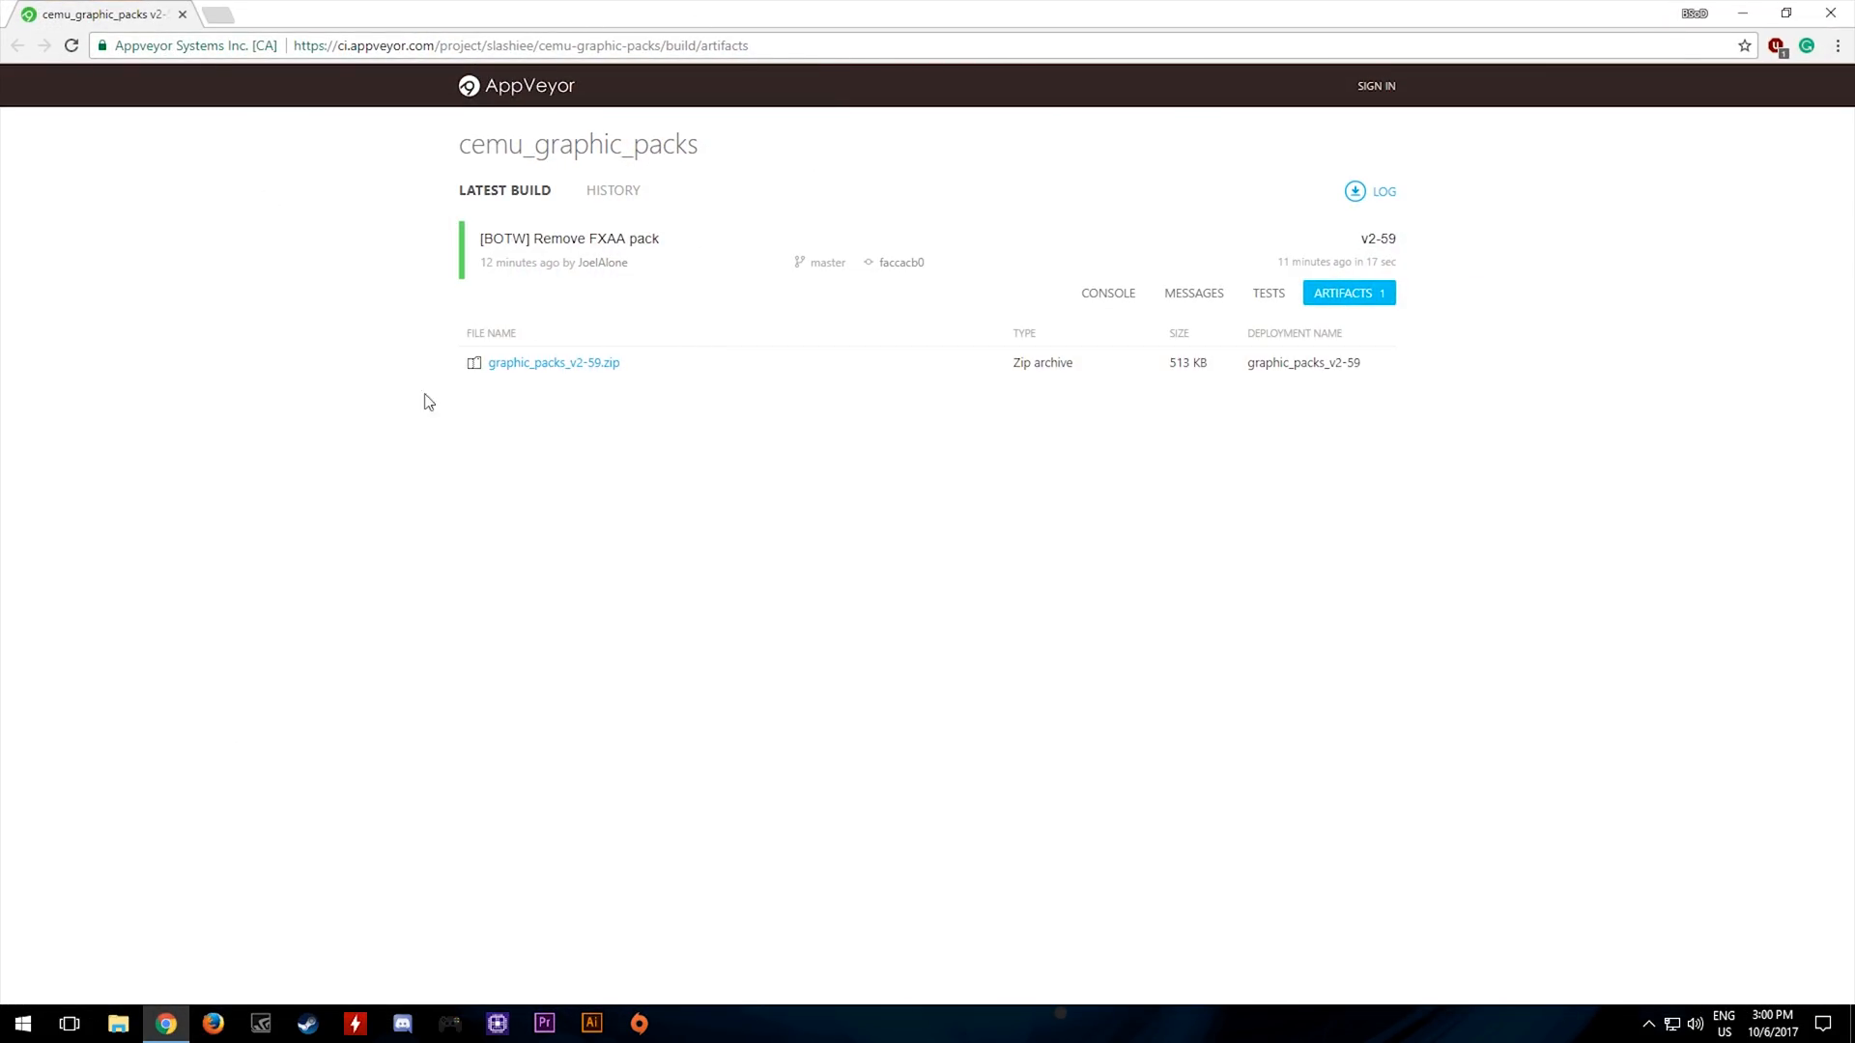
click(552, 362)
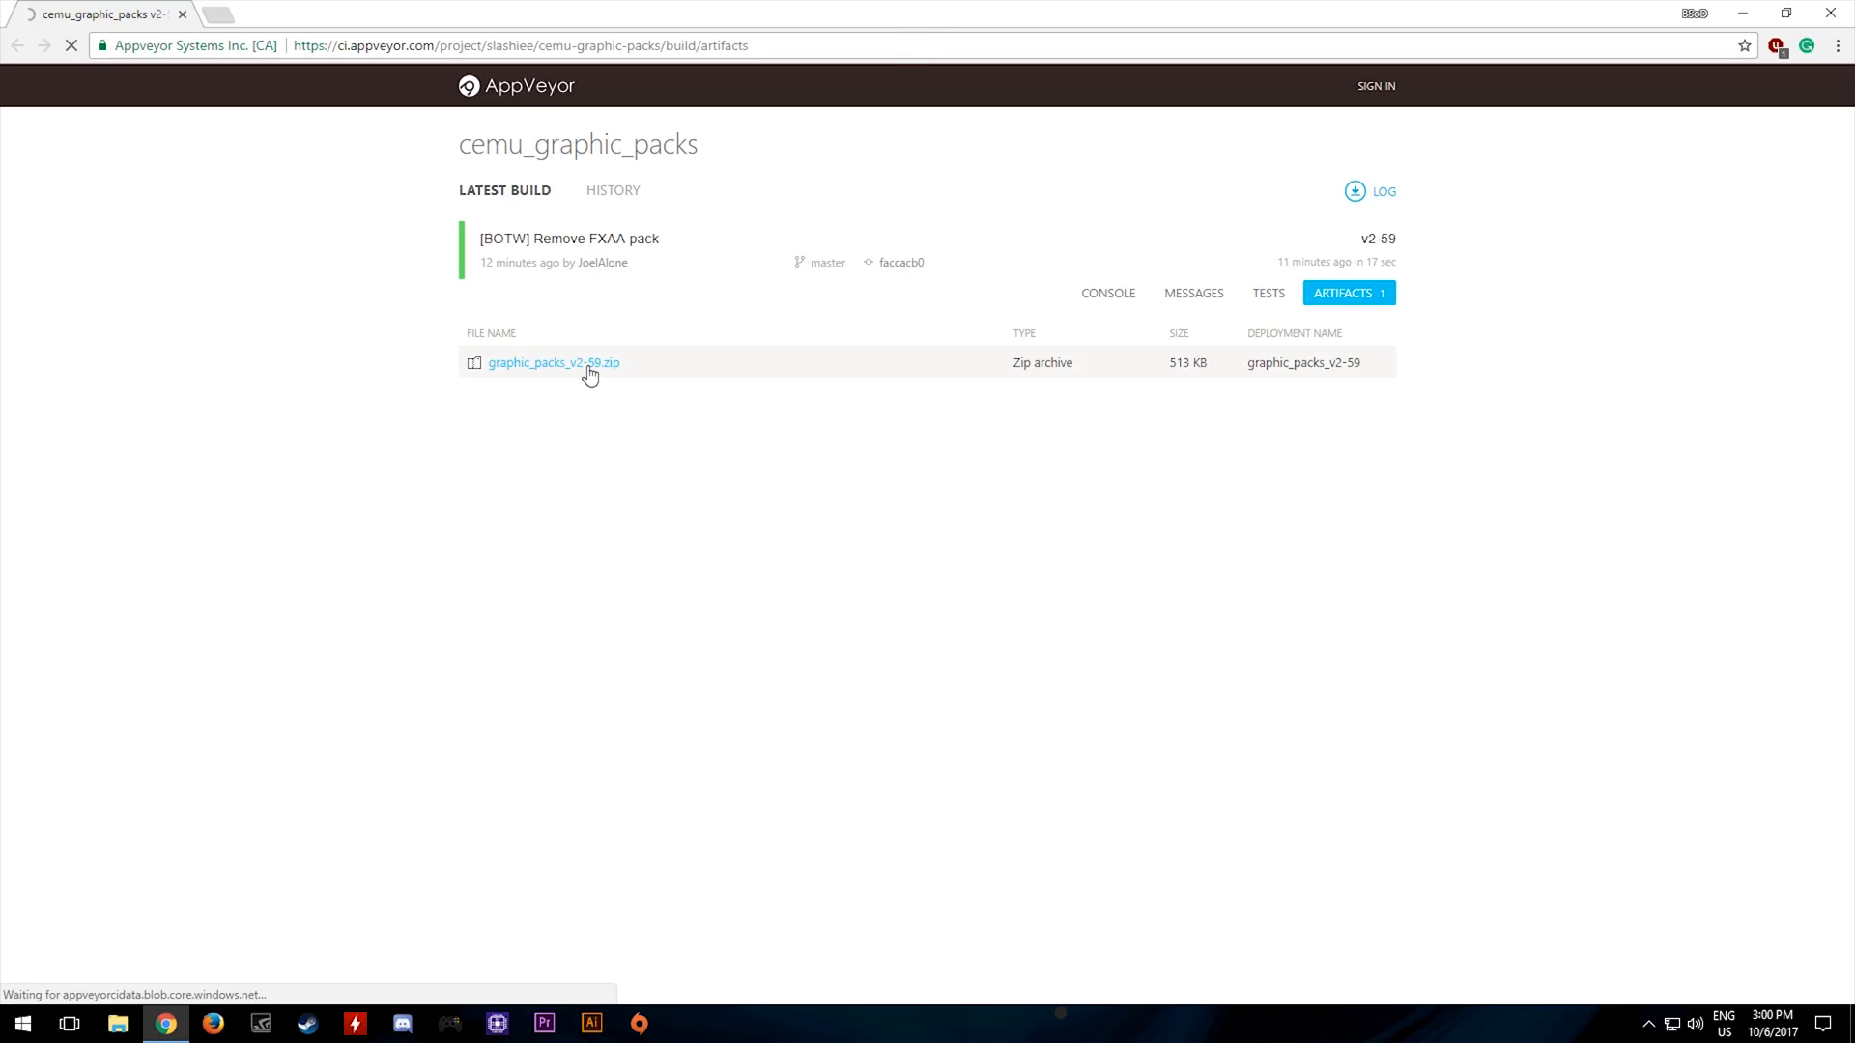
click(553, 362)
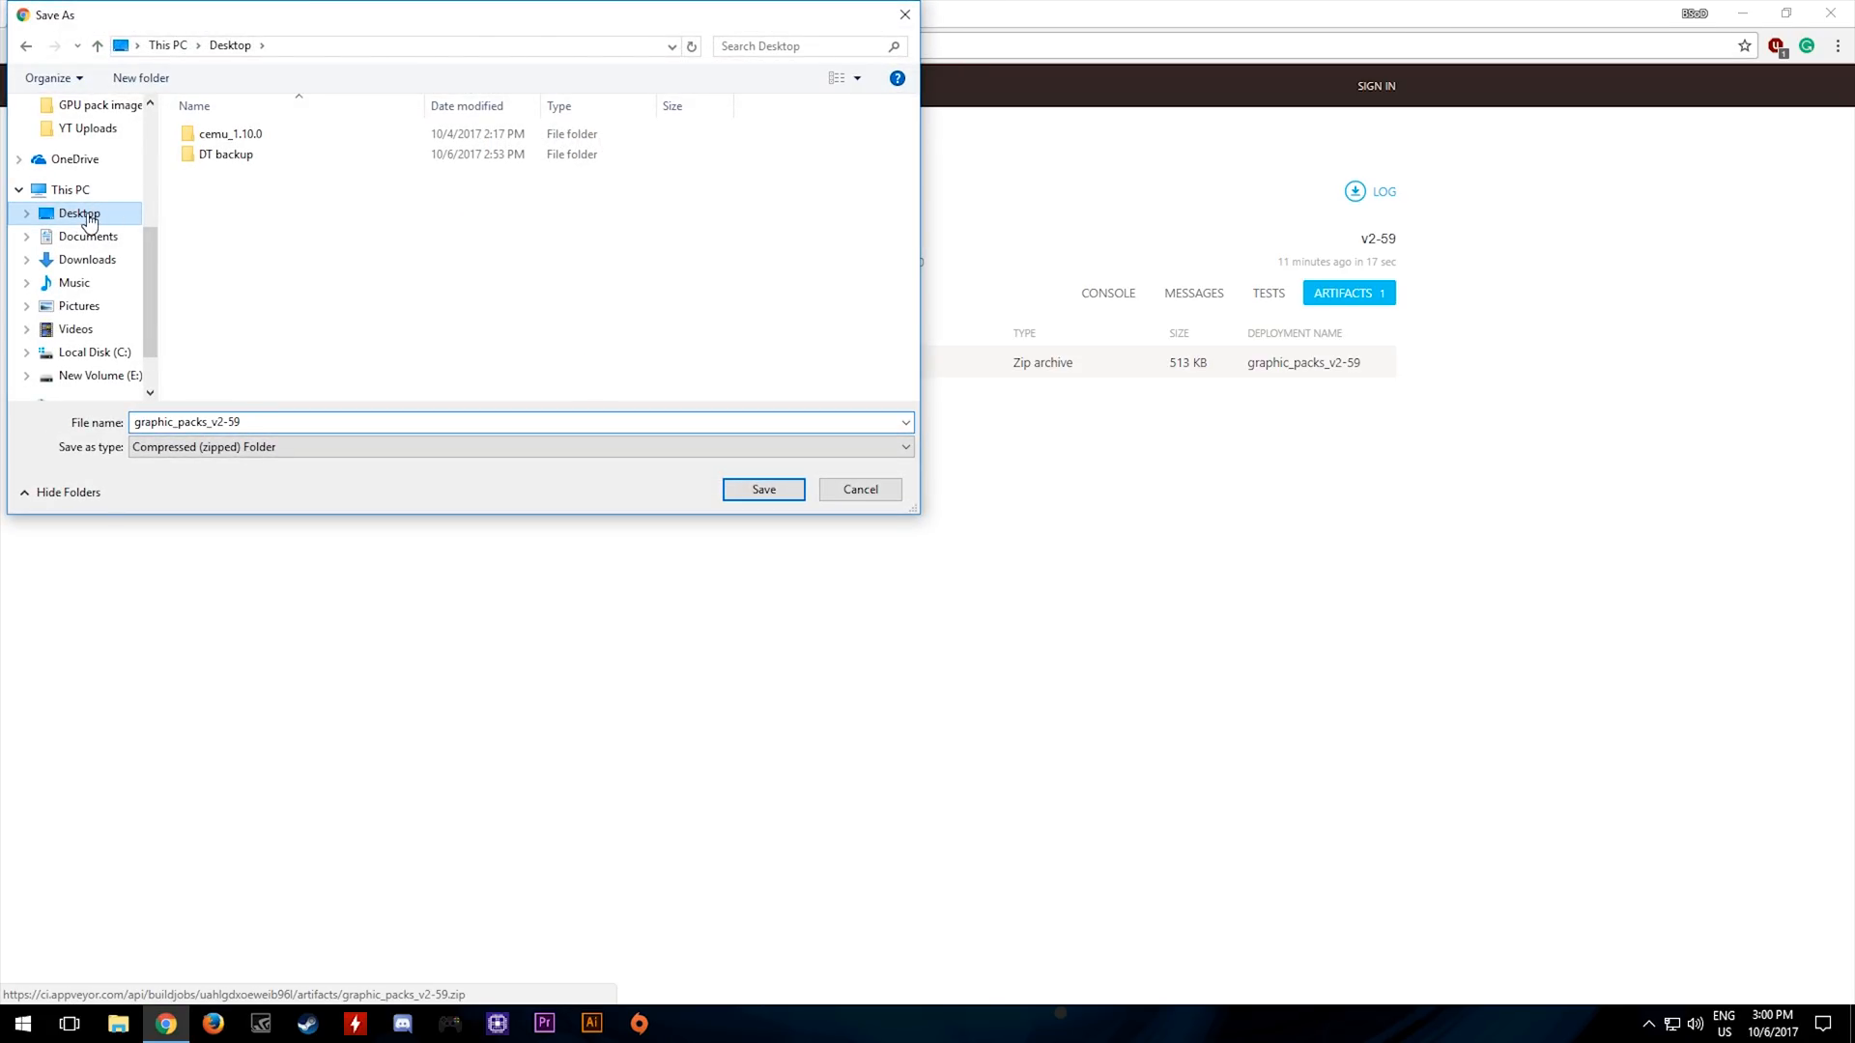
click(763, 489)
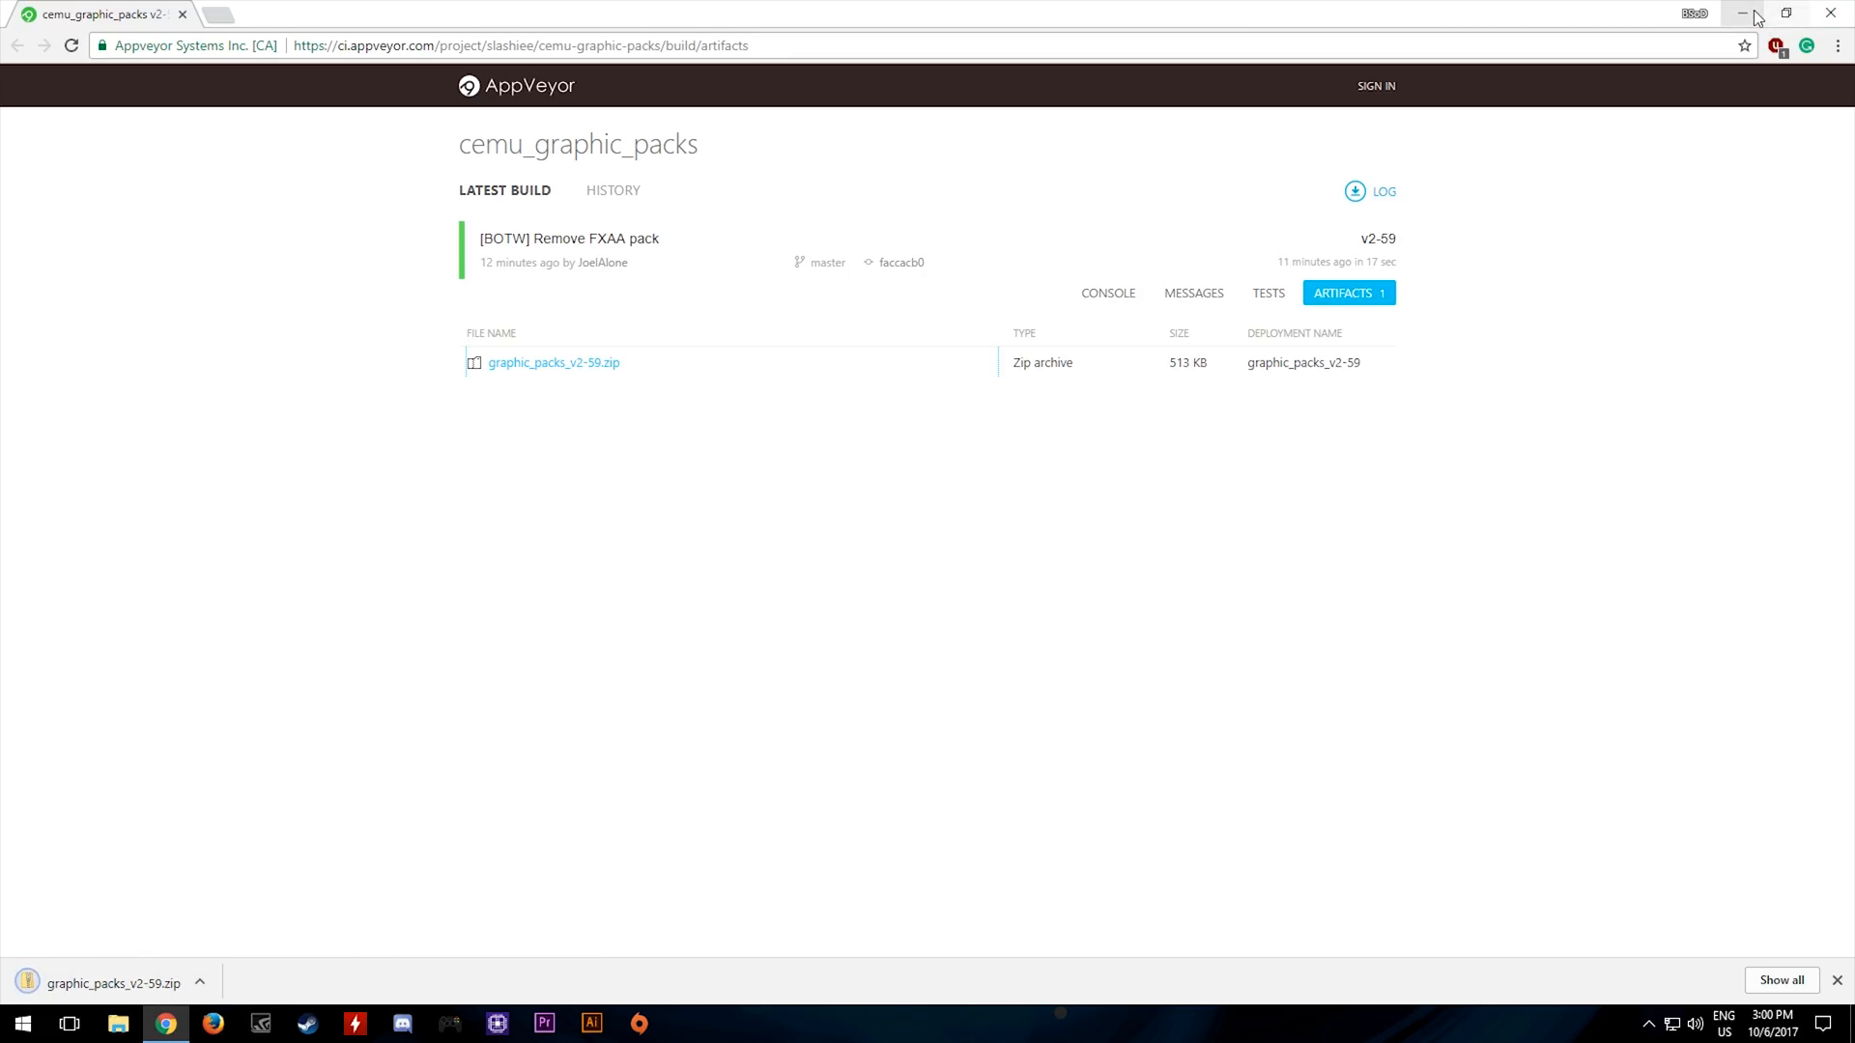
click(1740, 12)
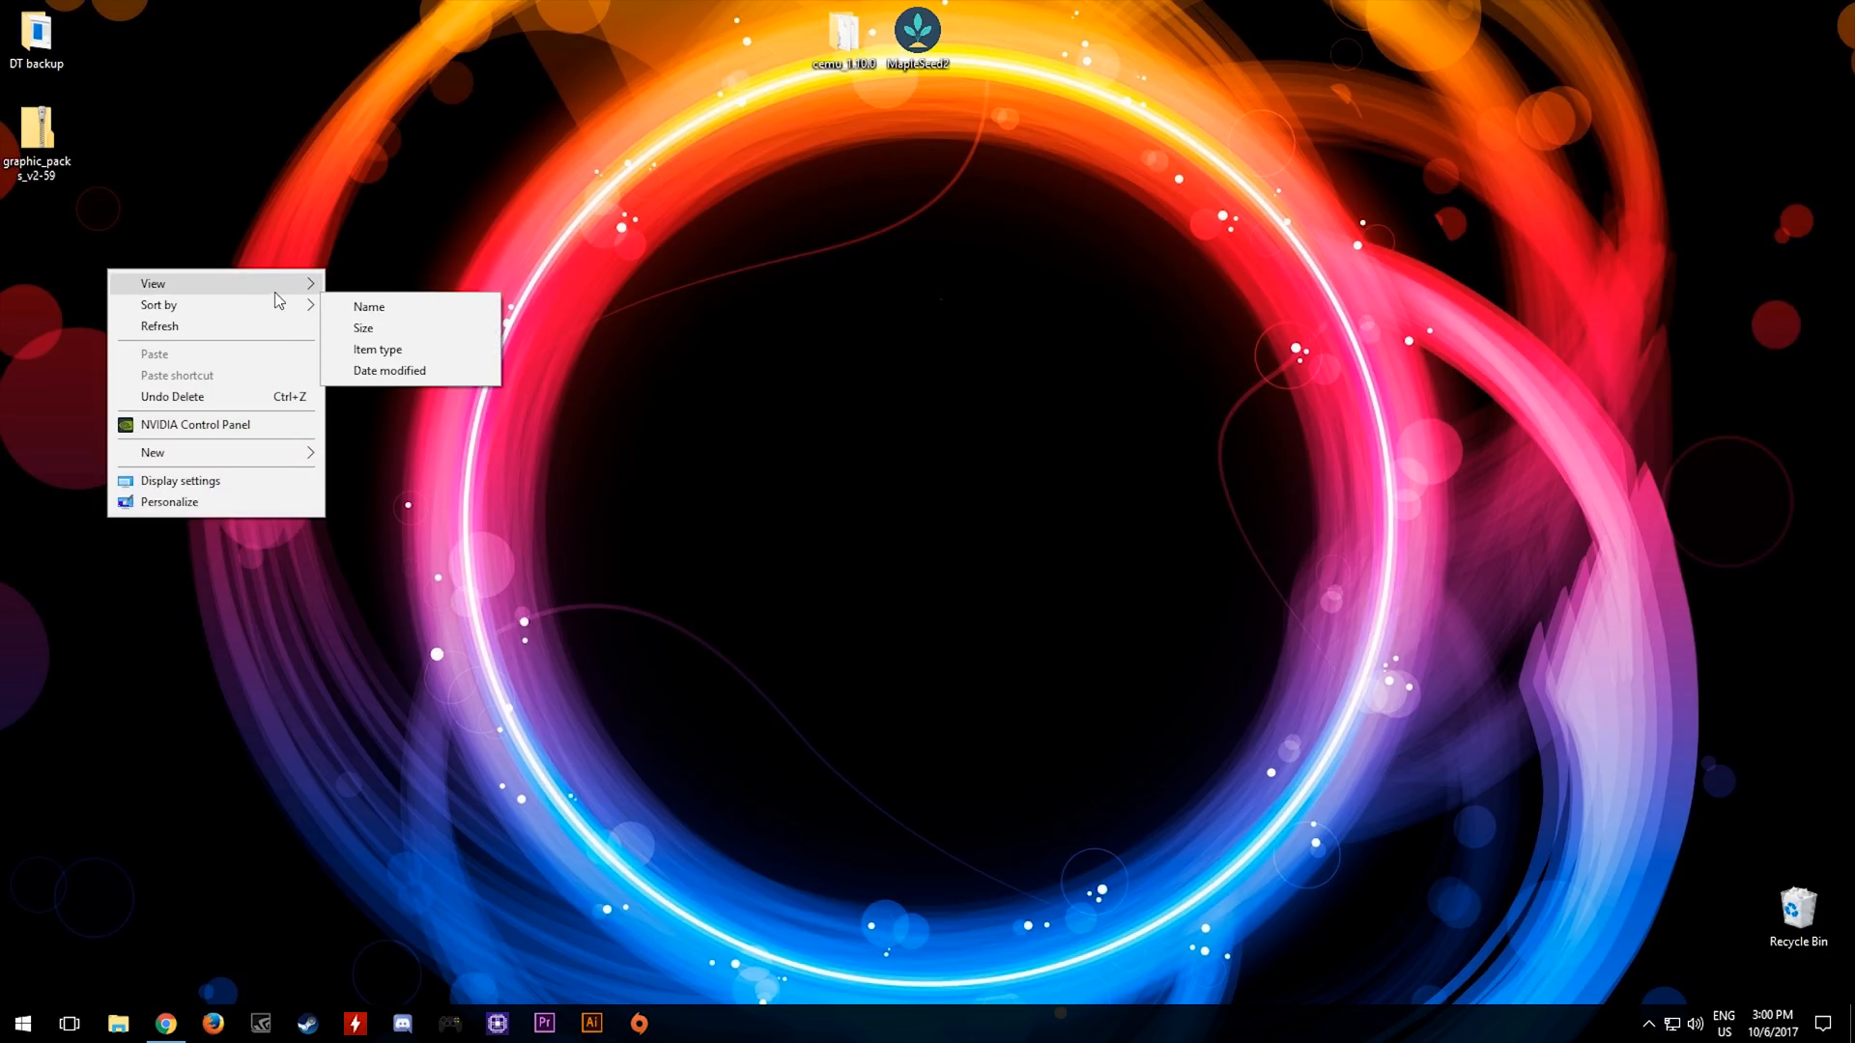
Make a 'NEW Graphics Packs' desktop folder and extract the zip inside it with 7-Zip.
click(152, 452)
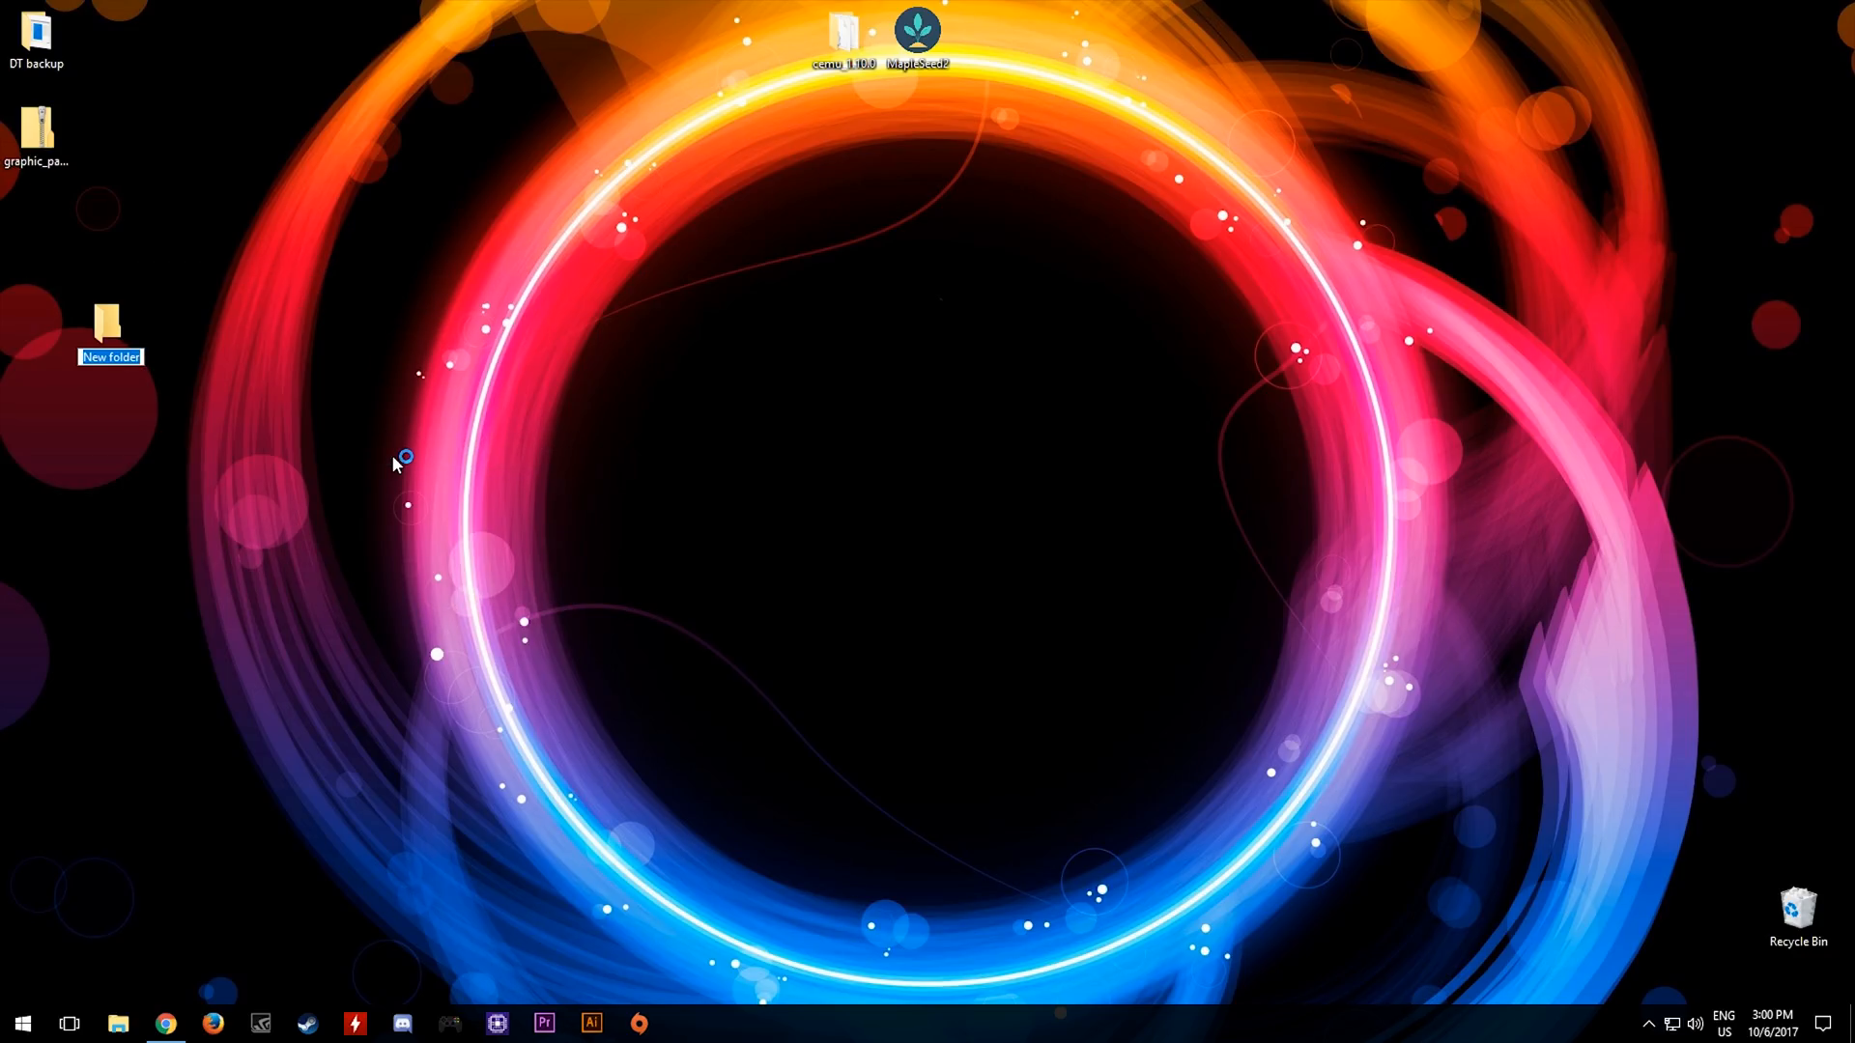
text(NEW Graphi...)
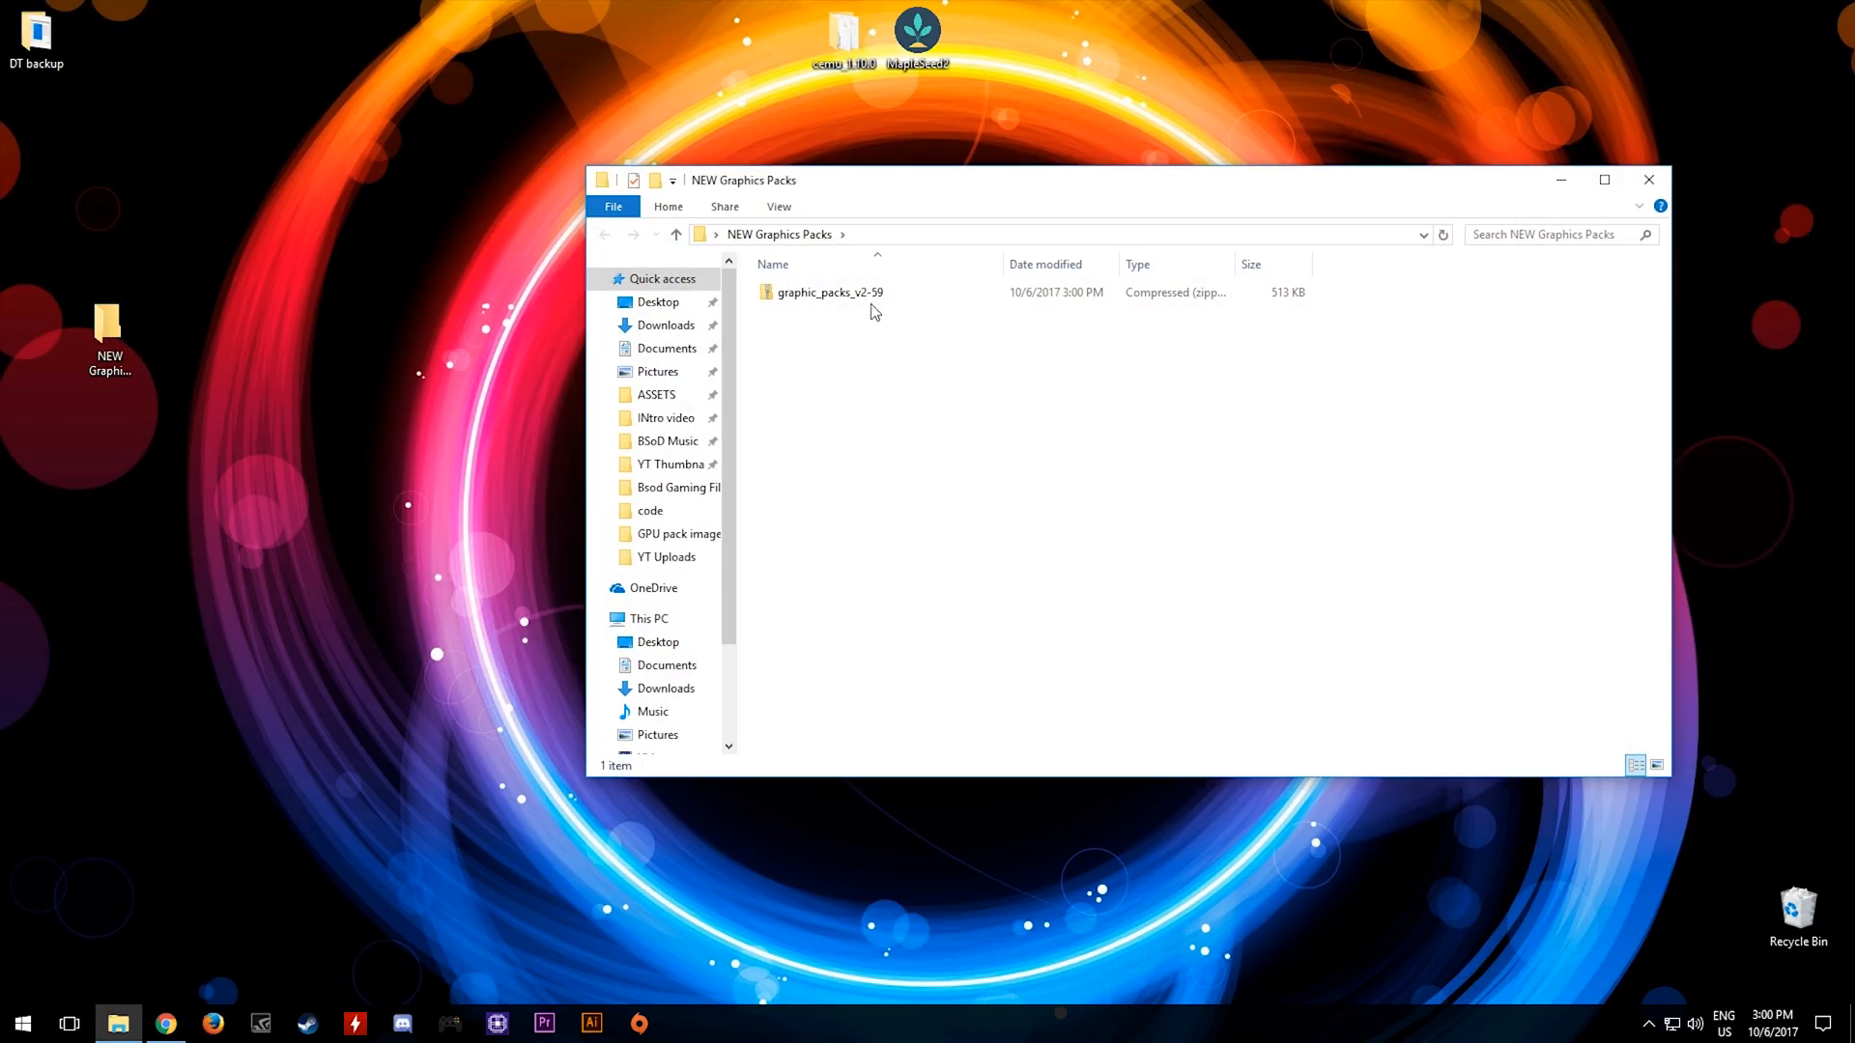
right_click(828, 291)
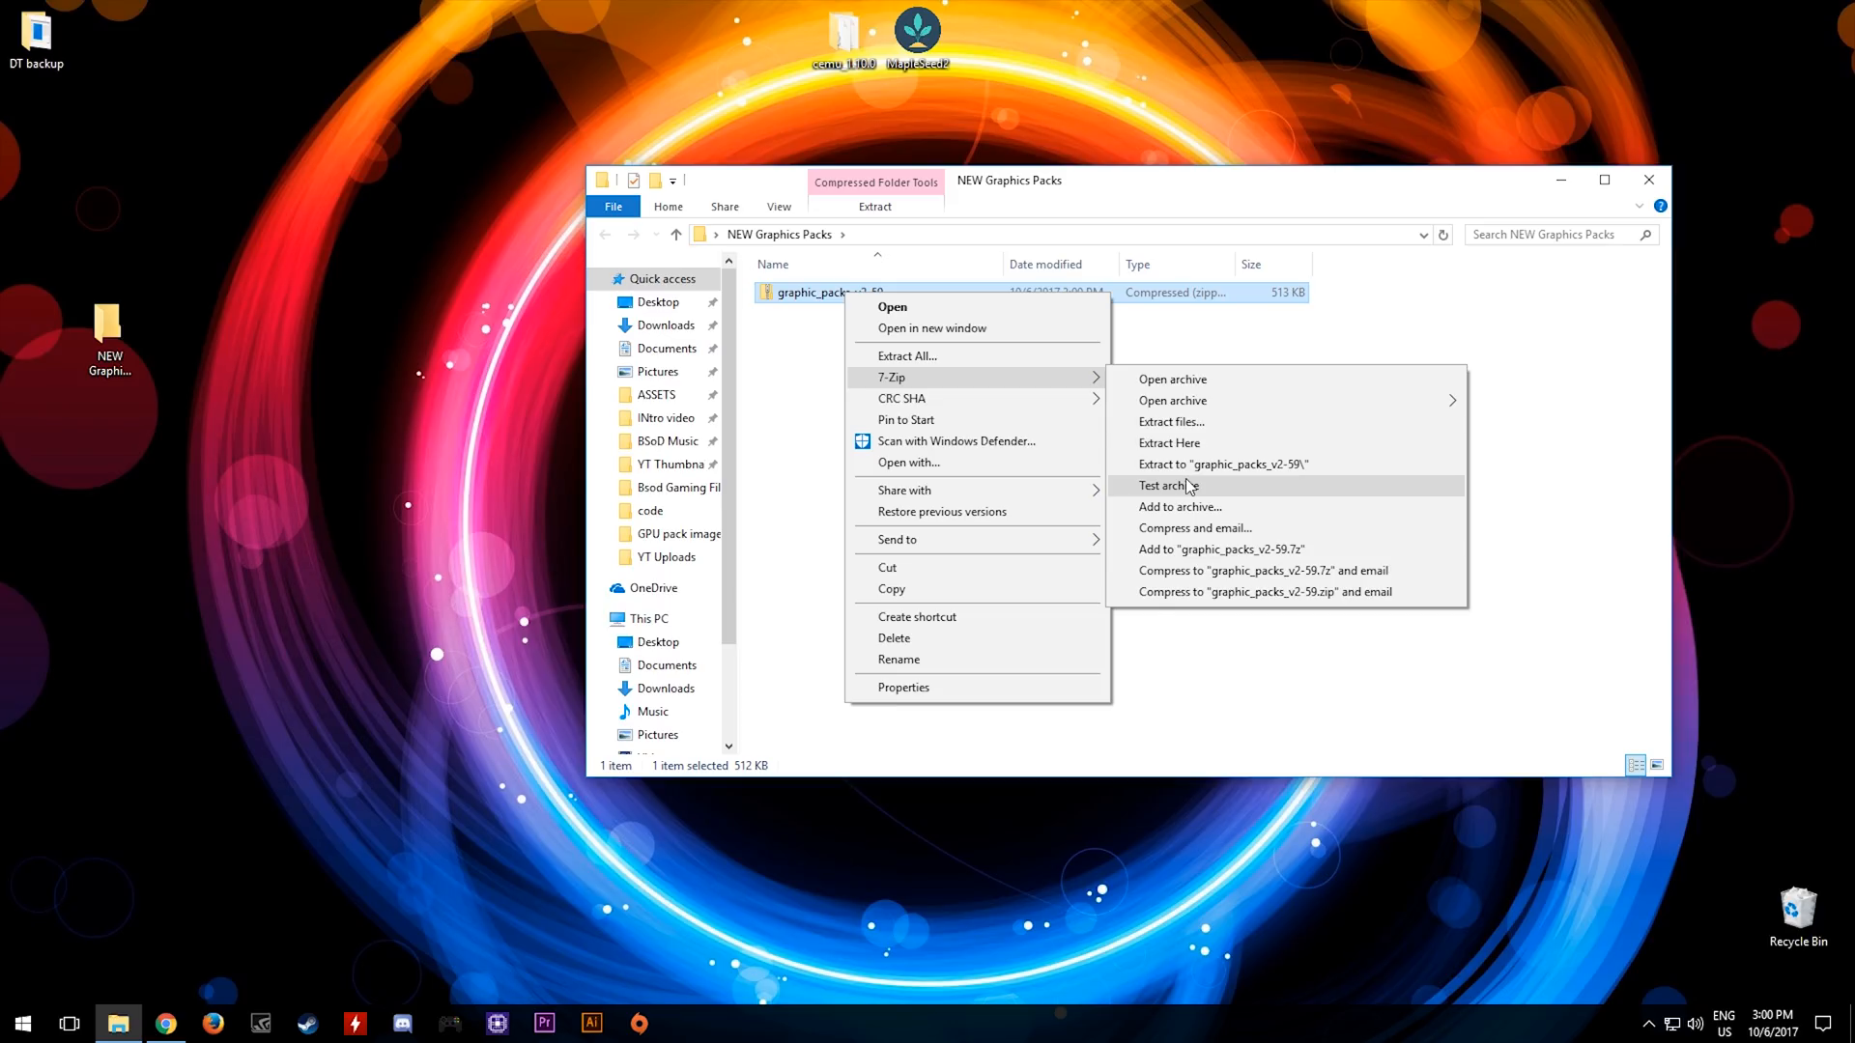
click(1169, 444)
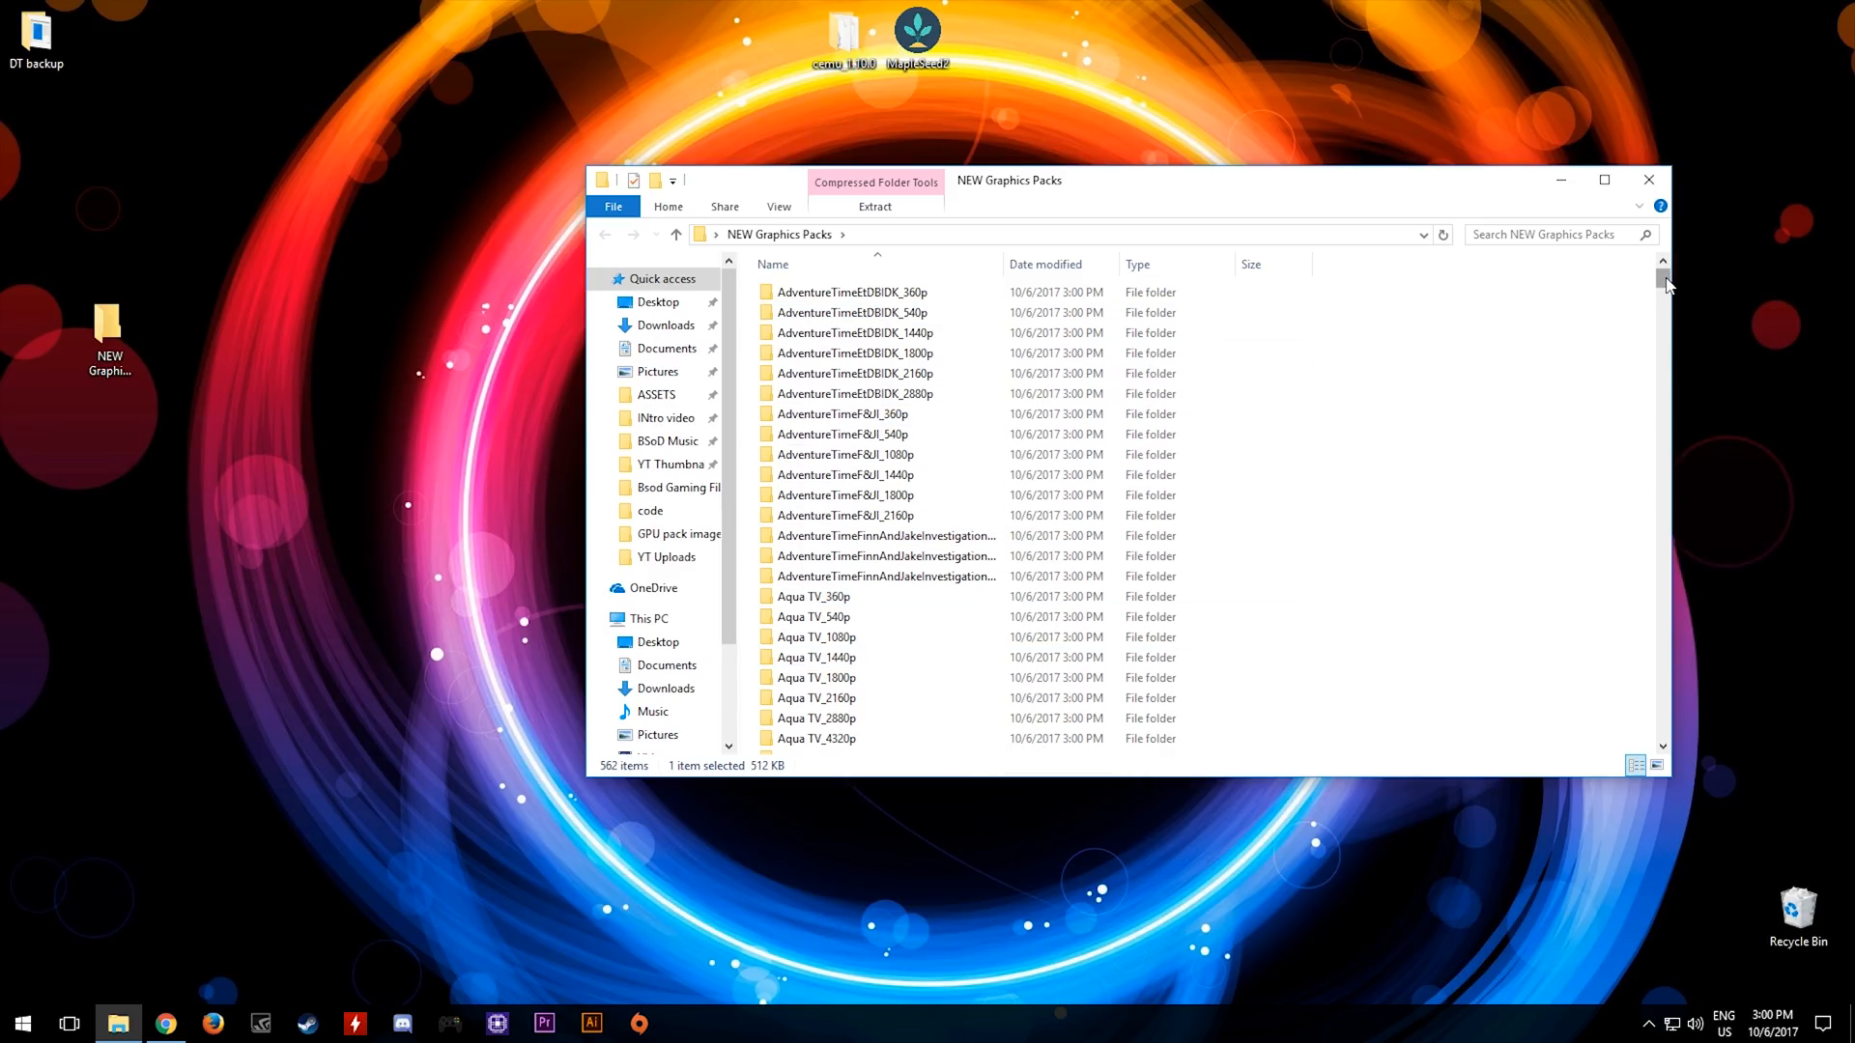
Copy the 19 BreathOfTheWild pack folders into cemu_1.10.0\graphicPacks, replacing existing files.
scroll(down, 3)
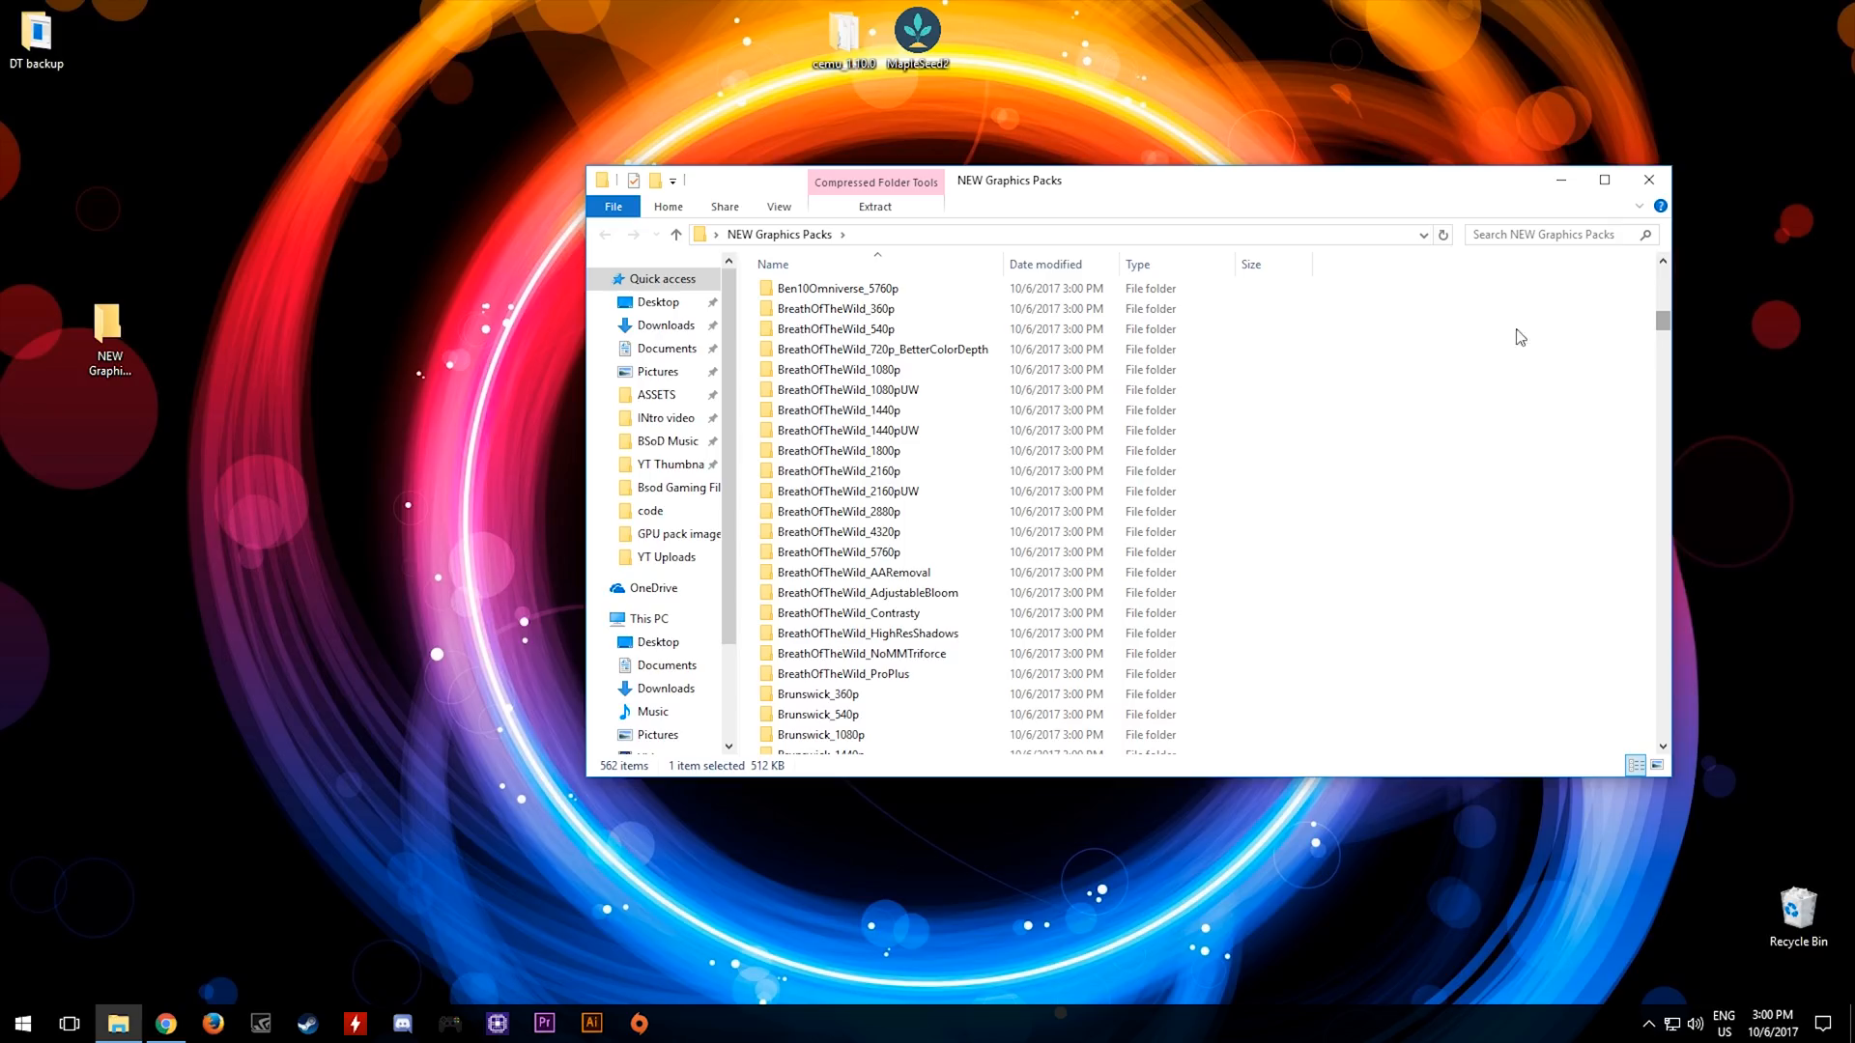
mouse_move(933, 654)
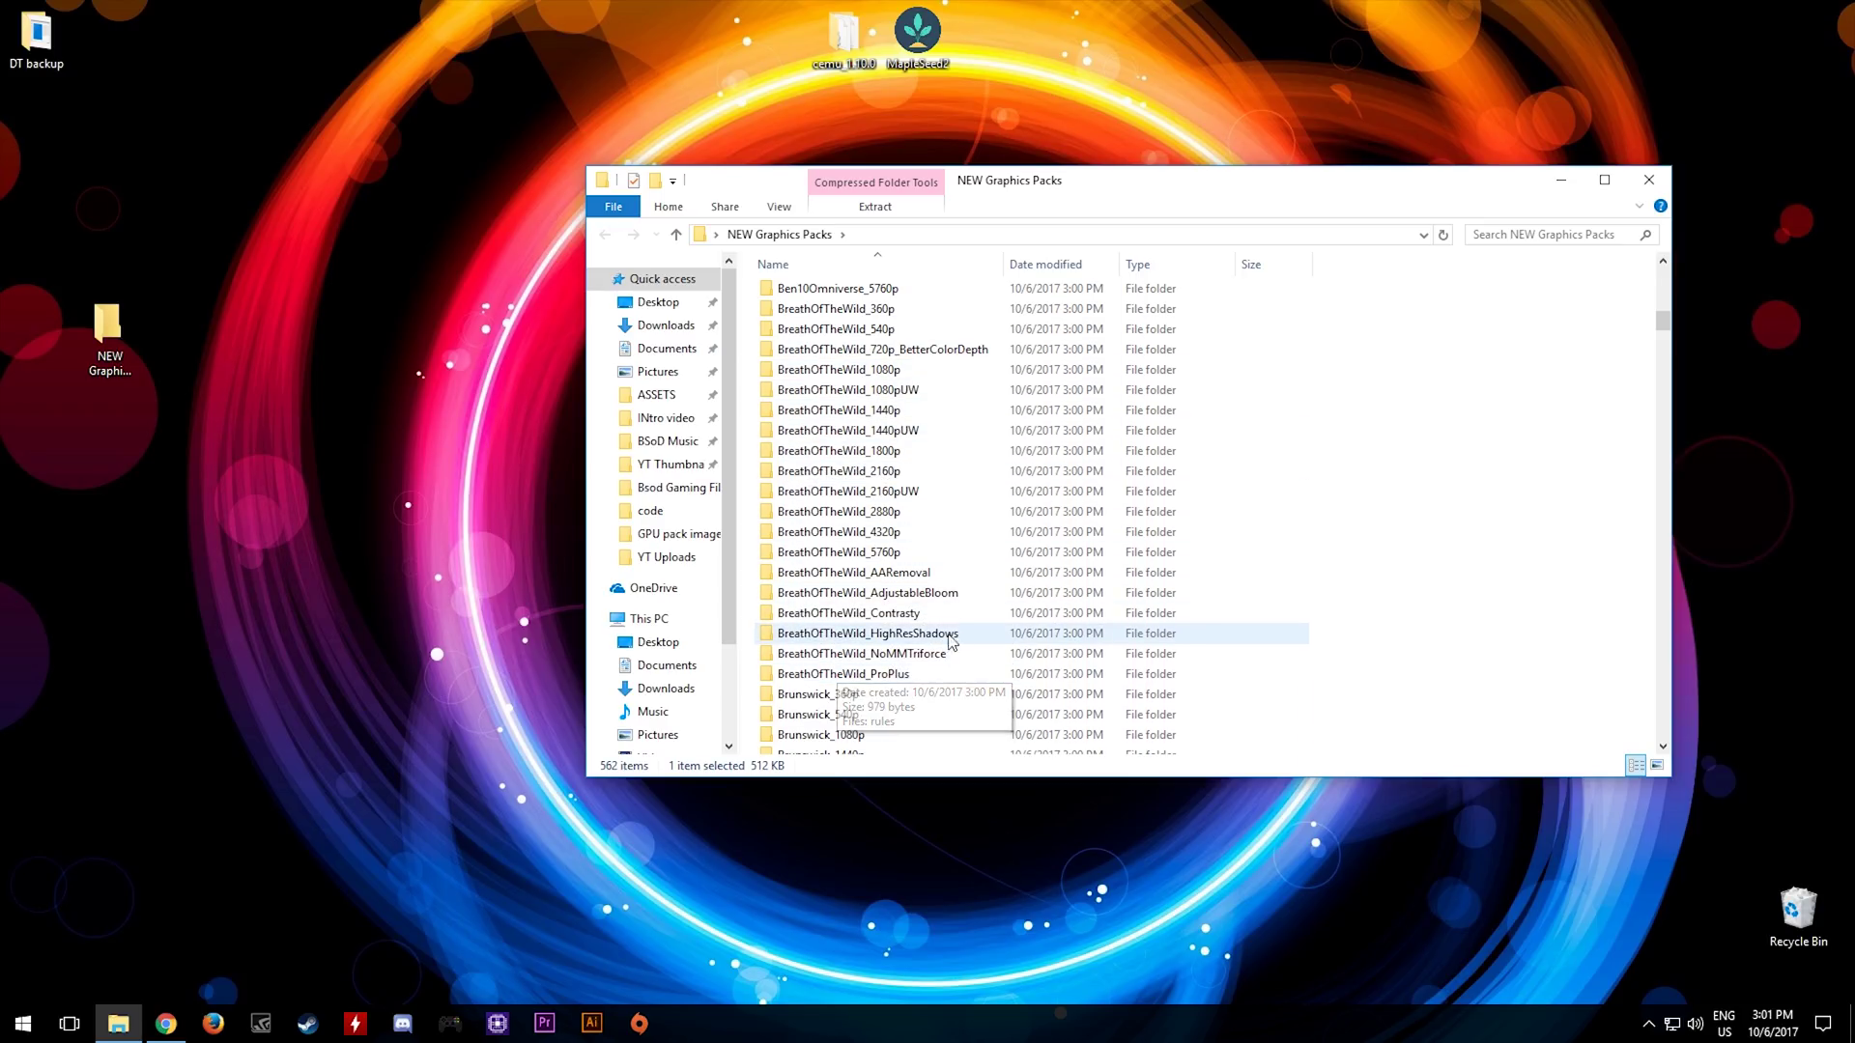
mouse_move(1333, 367)
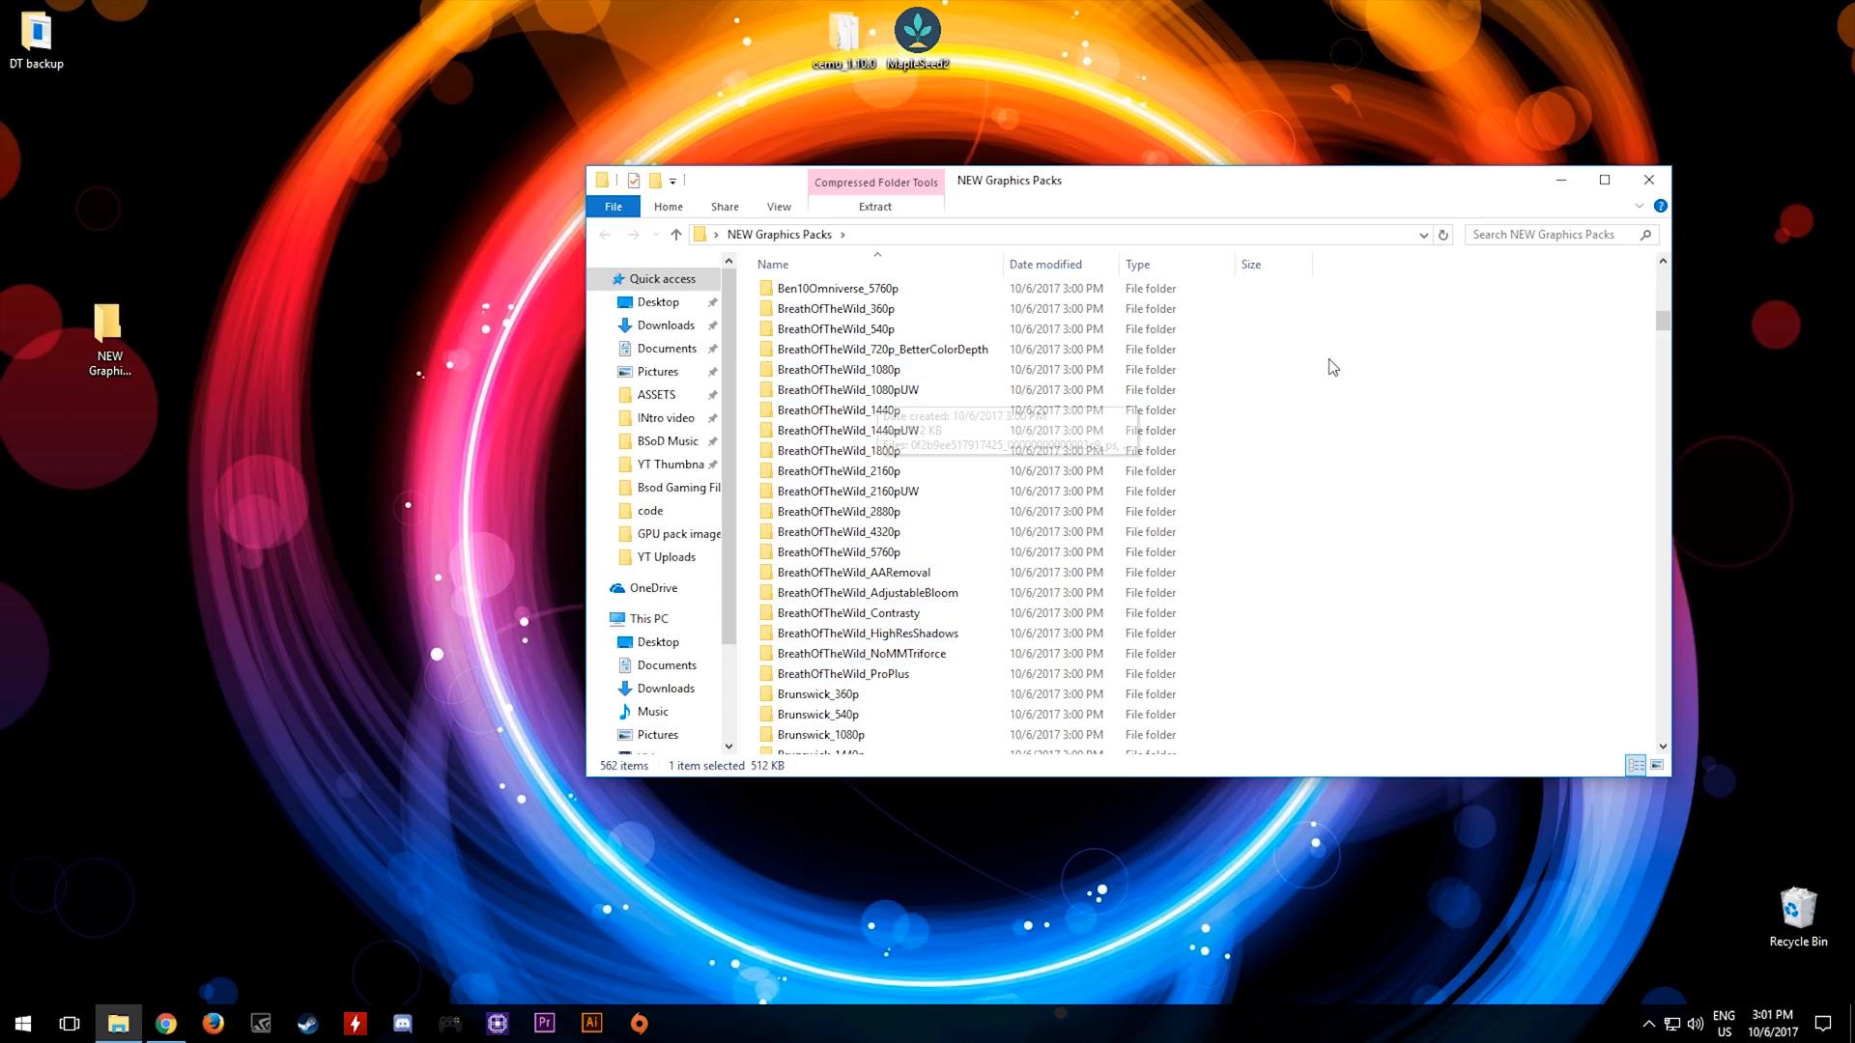
mouse_move(1354, 325)
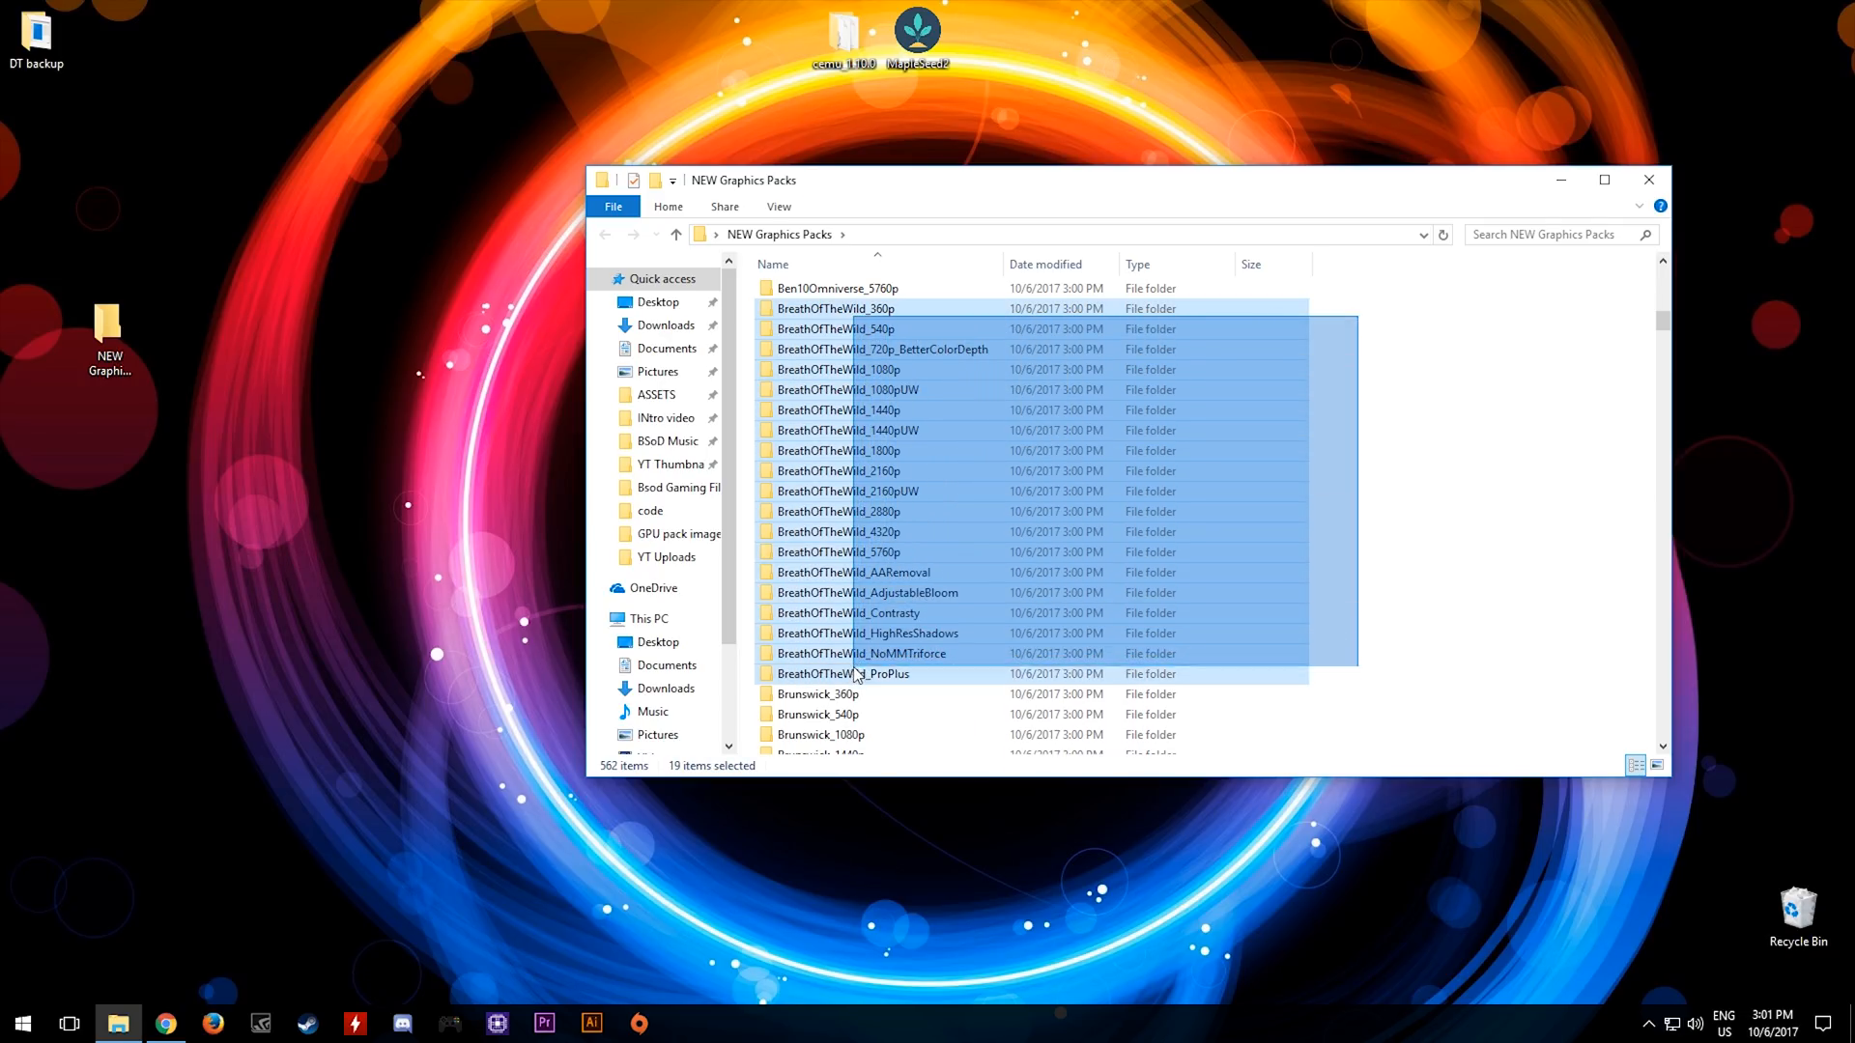
right_click(843, 673)
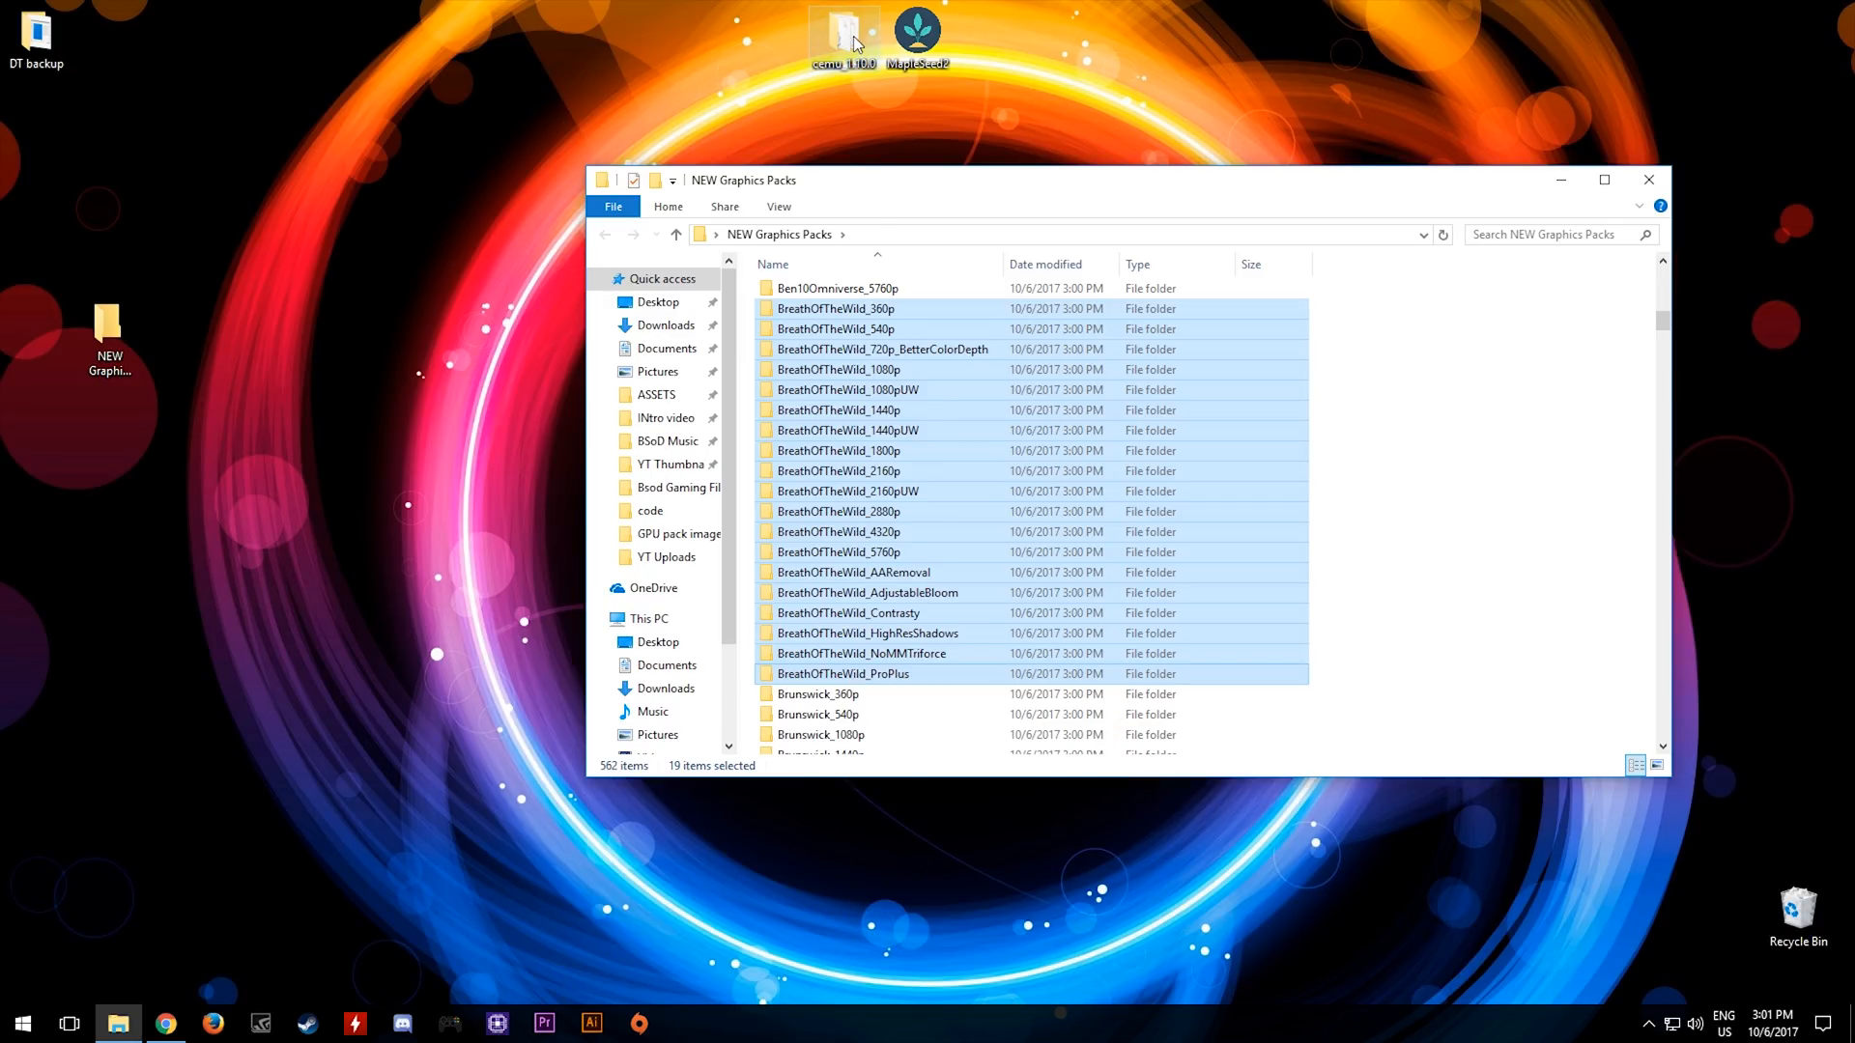
double_click(842, 33)
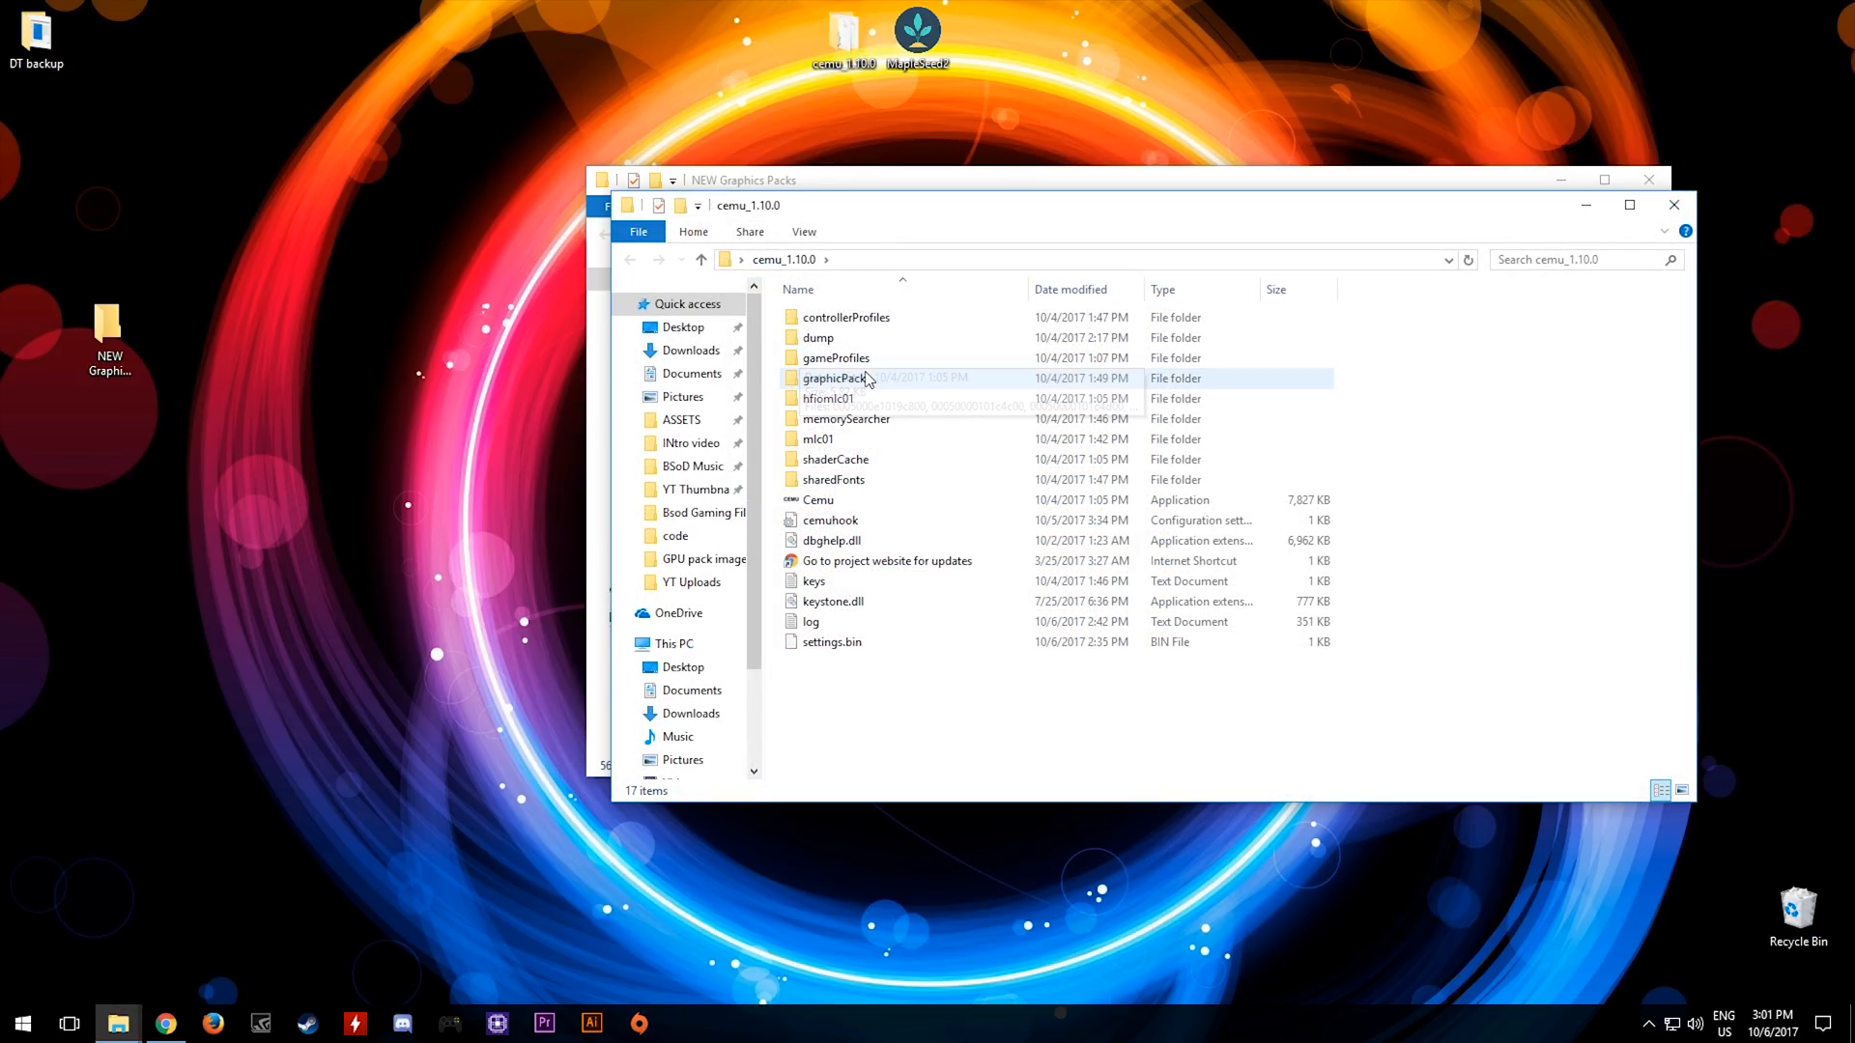
right_click(1397, 515)
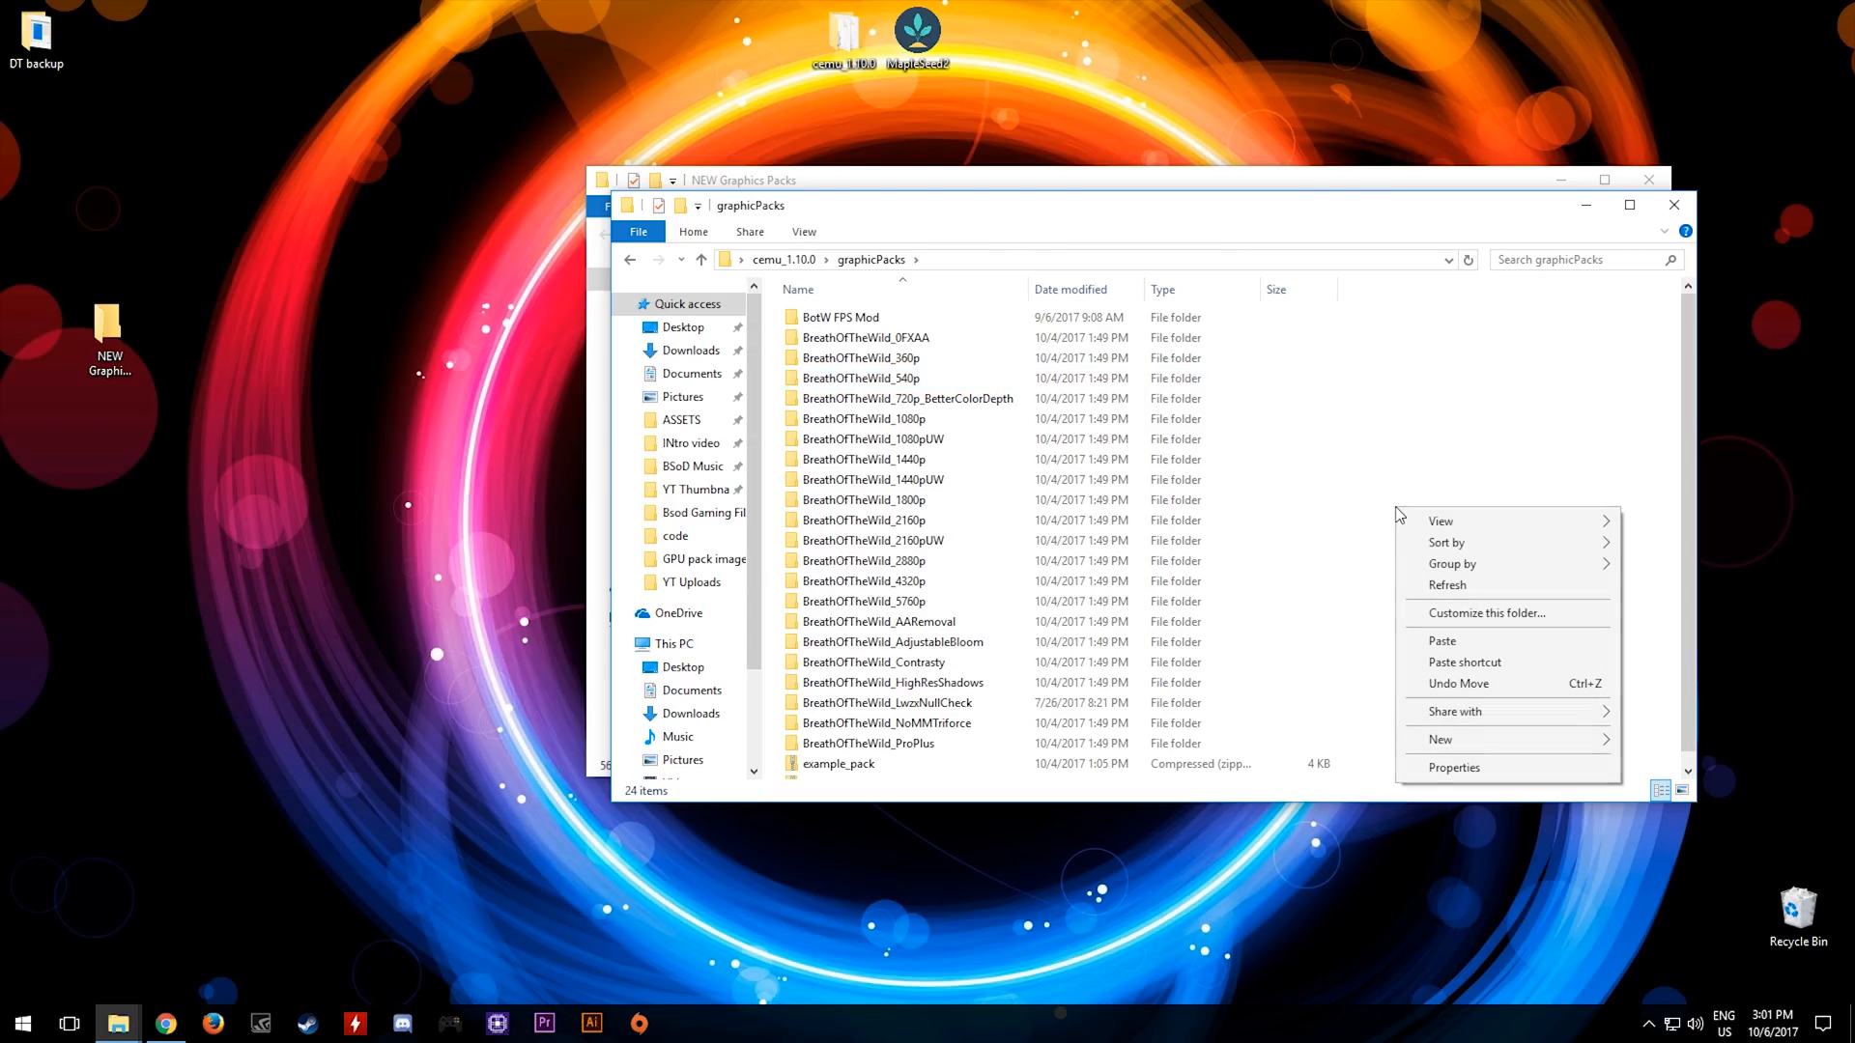
click(1443, 640)
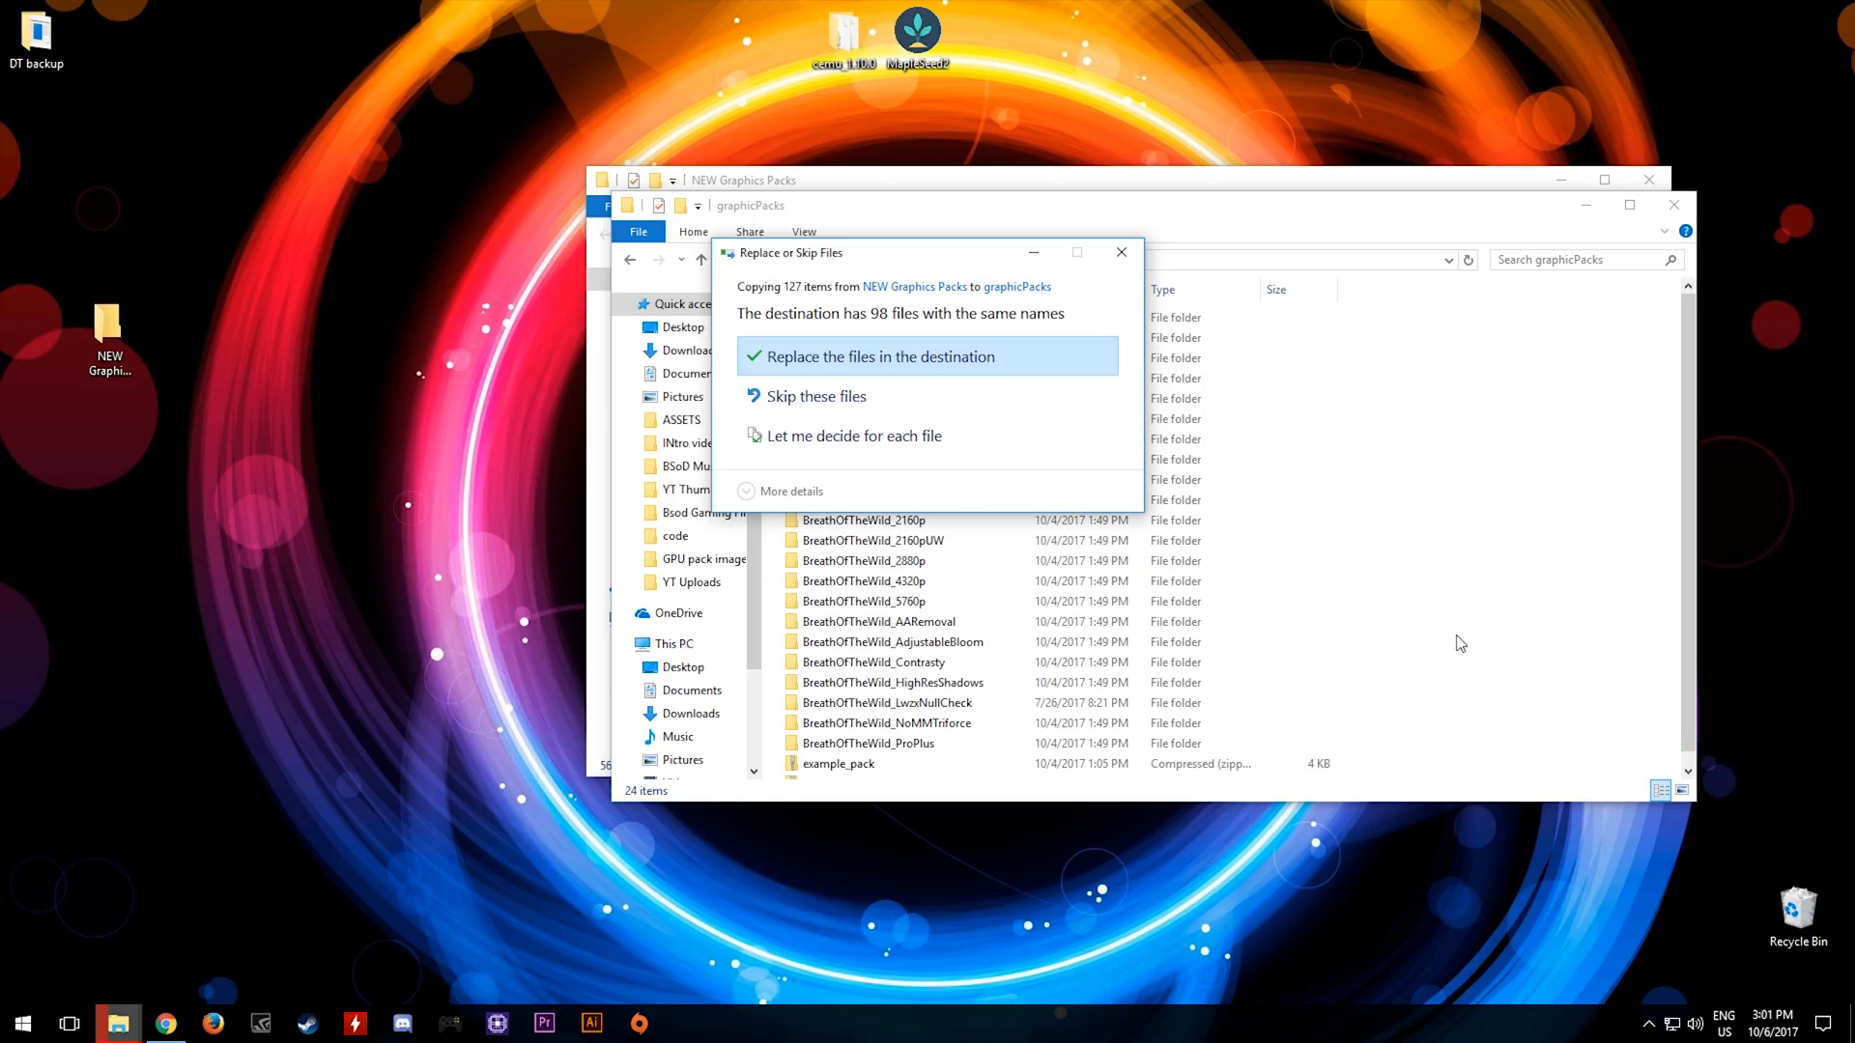
click(879, 356)
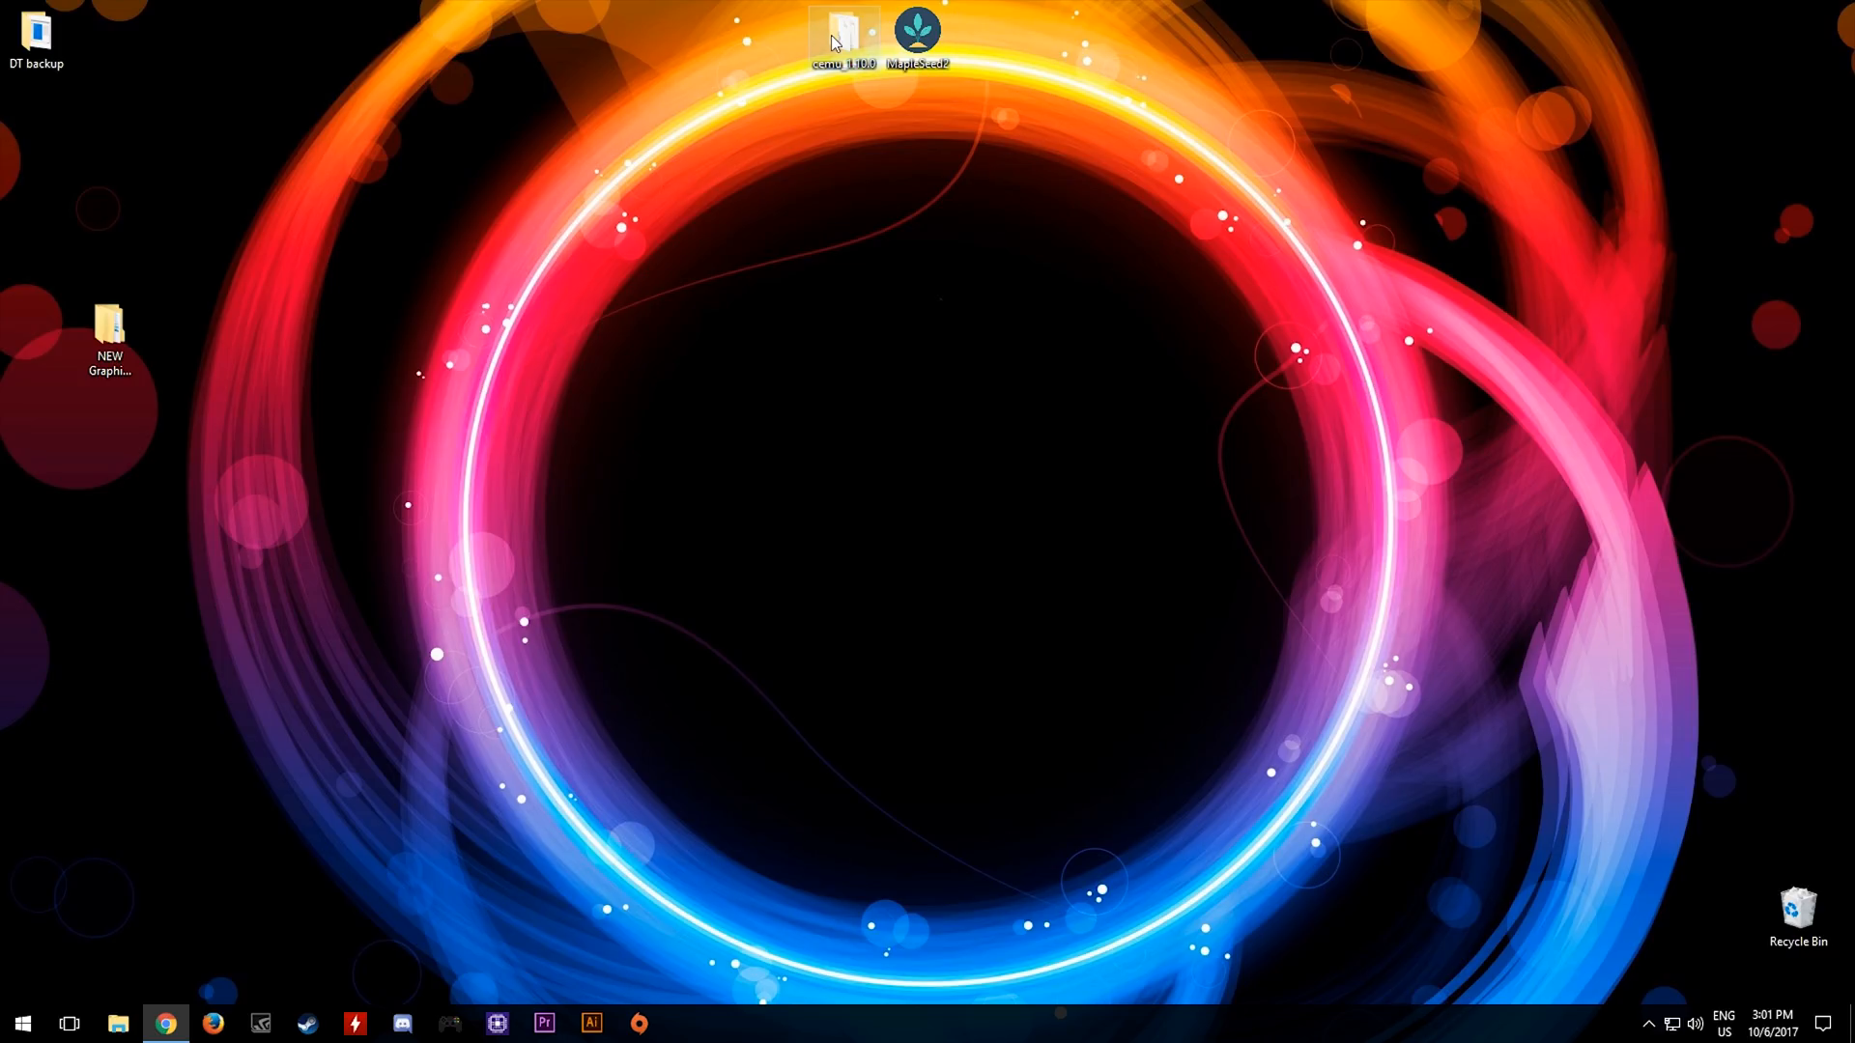
Launch Cemu.exe from cemu_1.10.0 and open Options > Graphic packs.
double_click(843, 30)
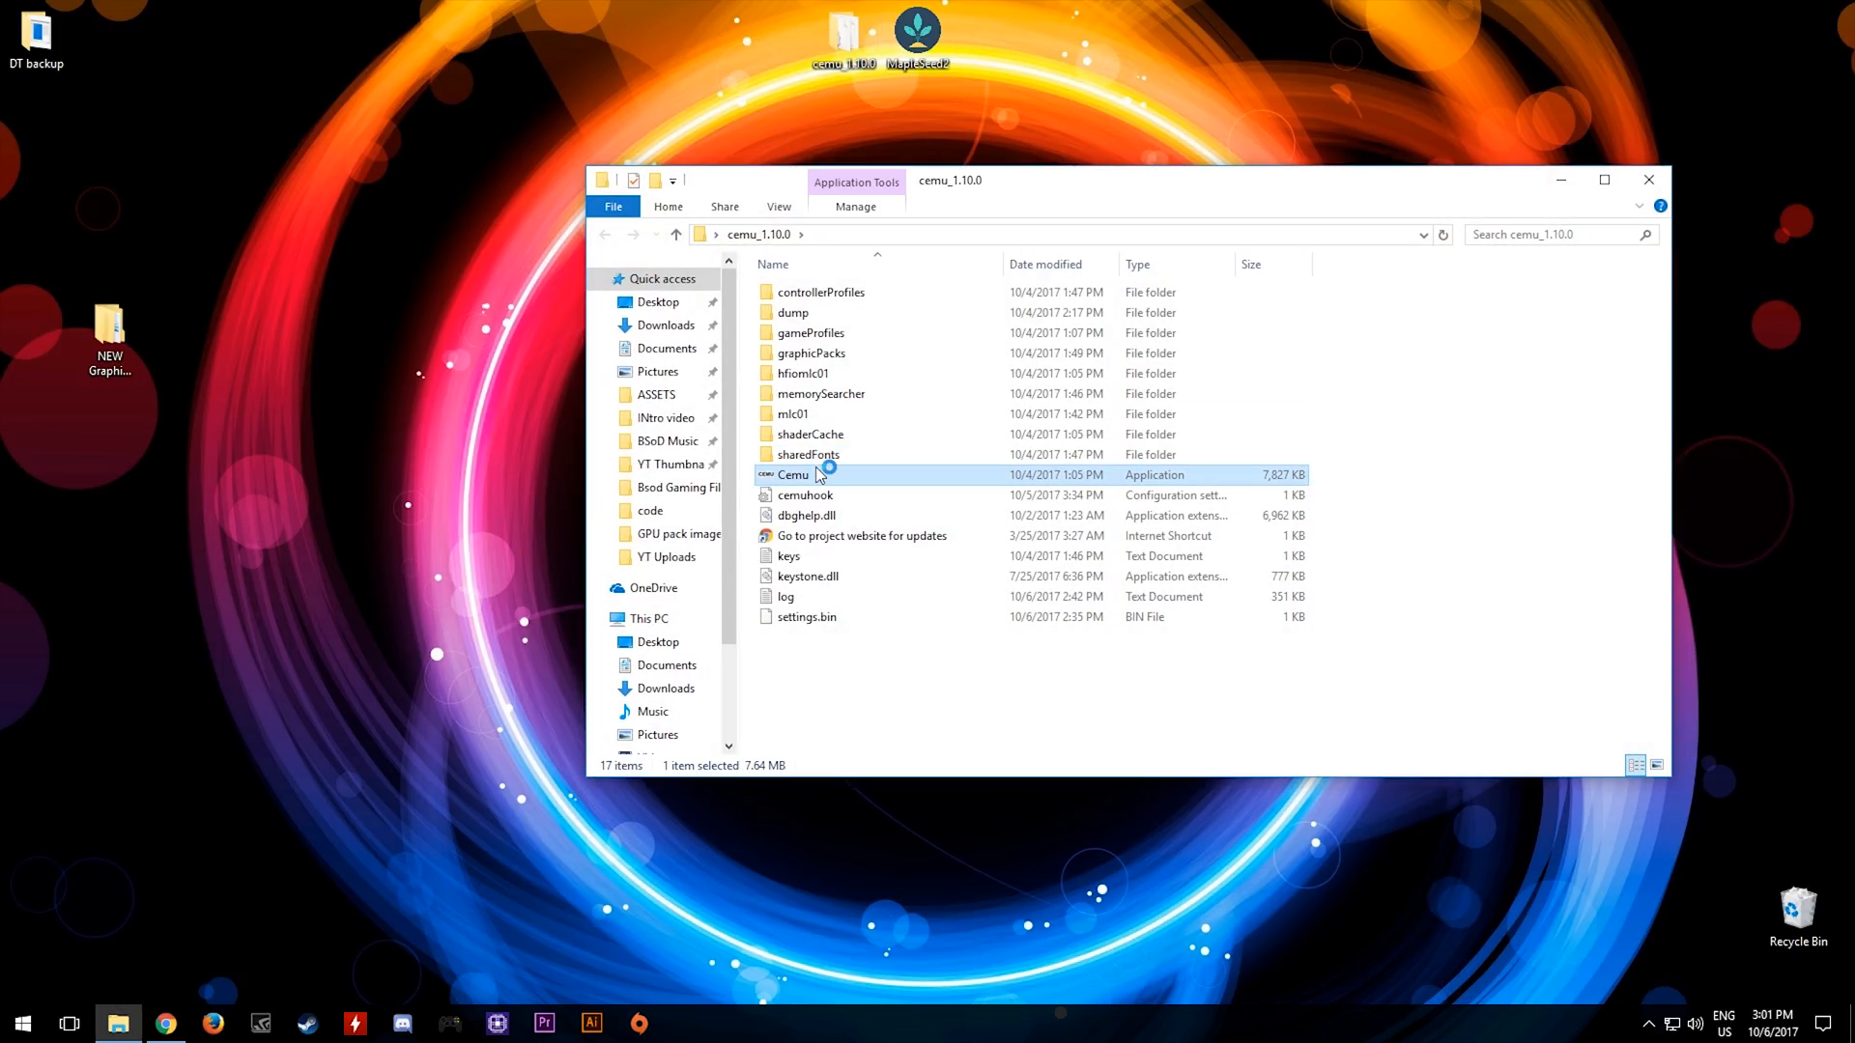
double_click(793, 474)
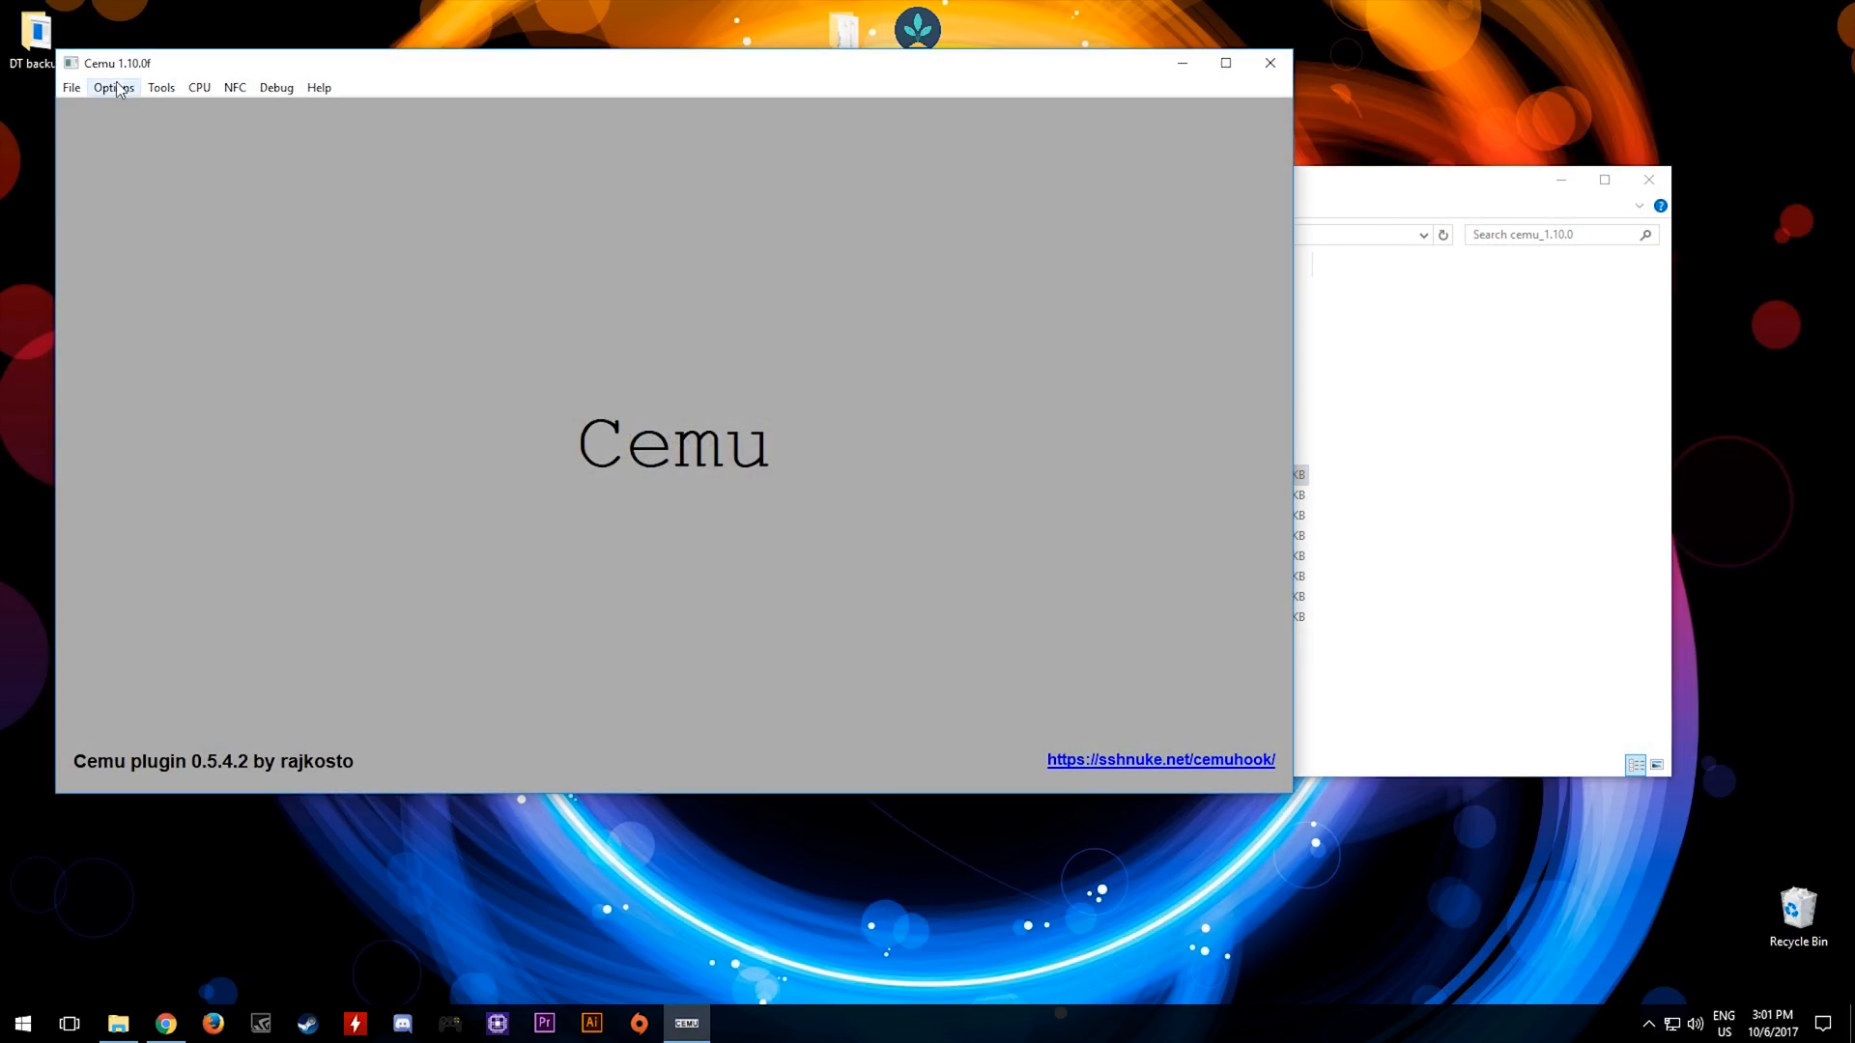
click(112, 86)
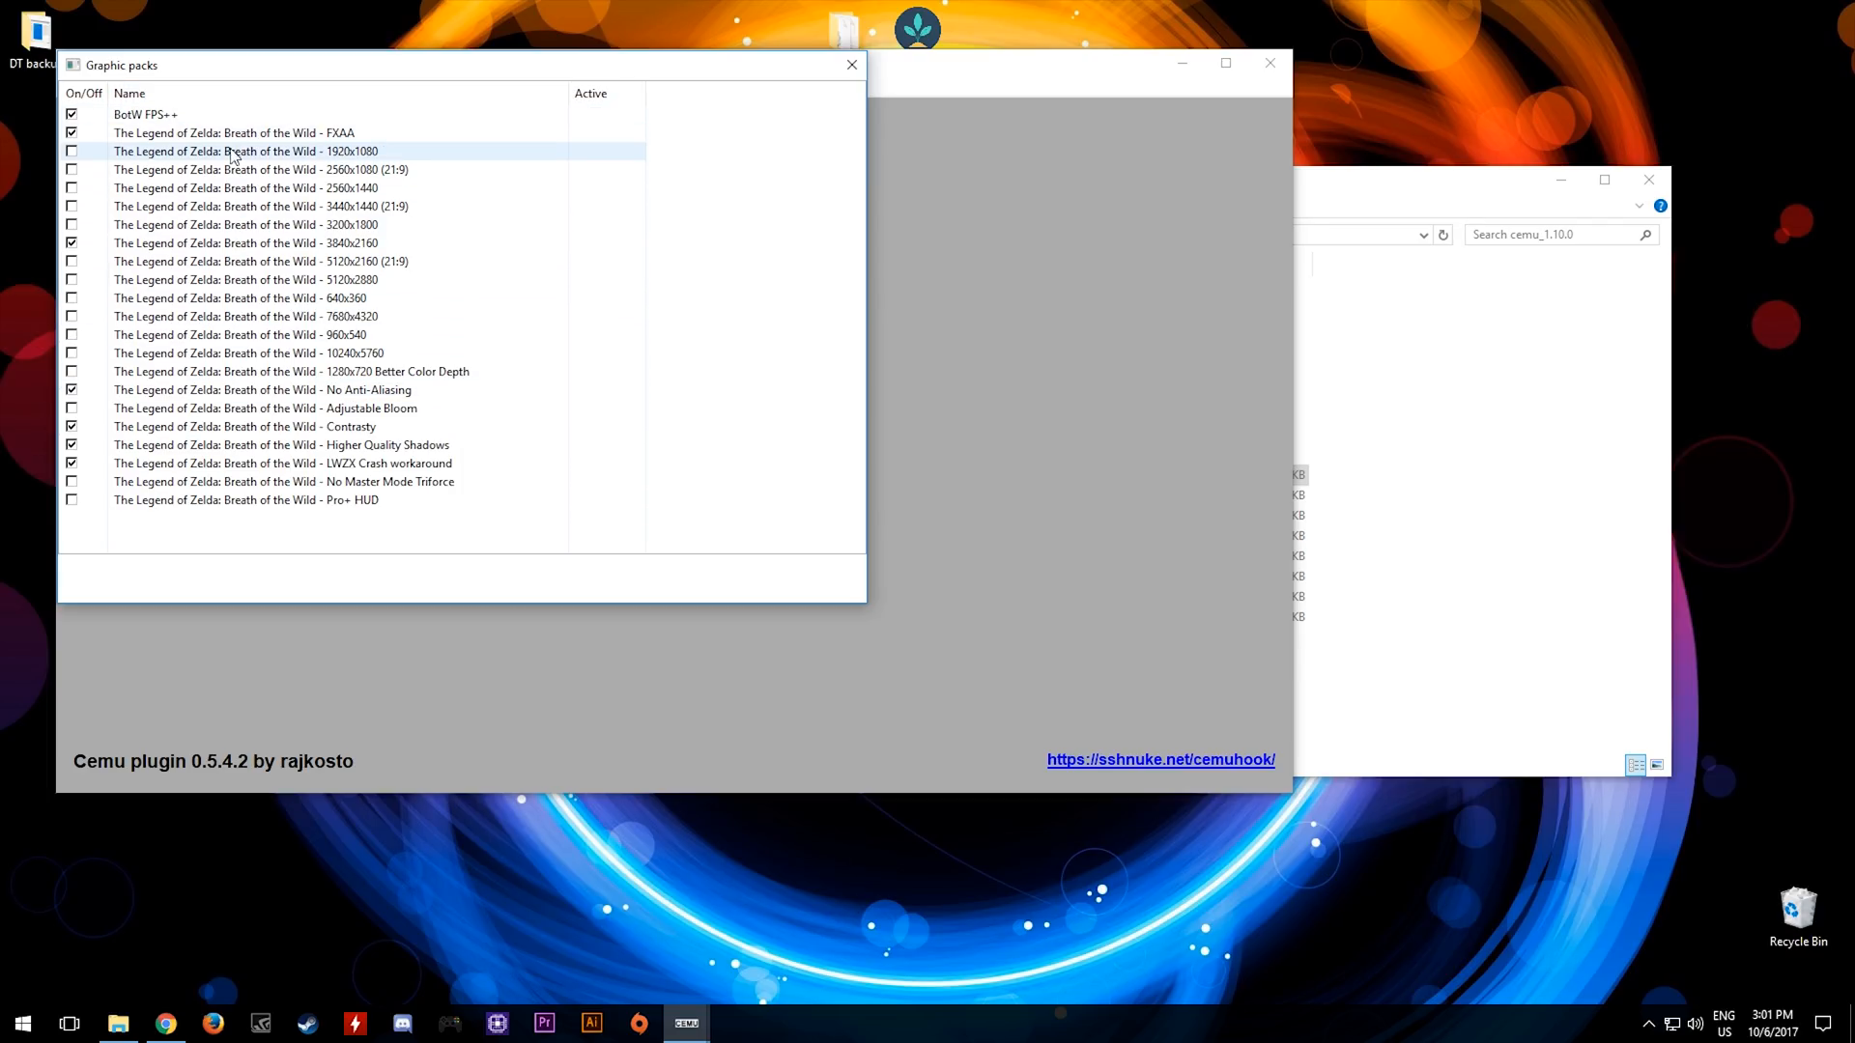
click(281, 463)
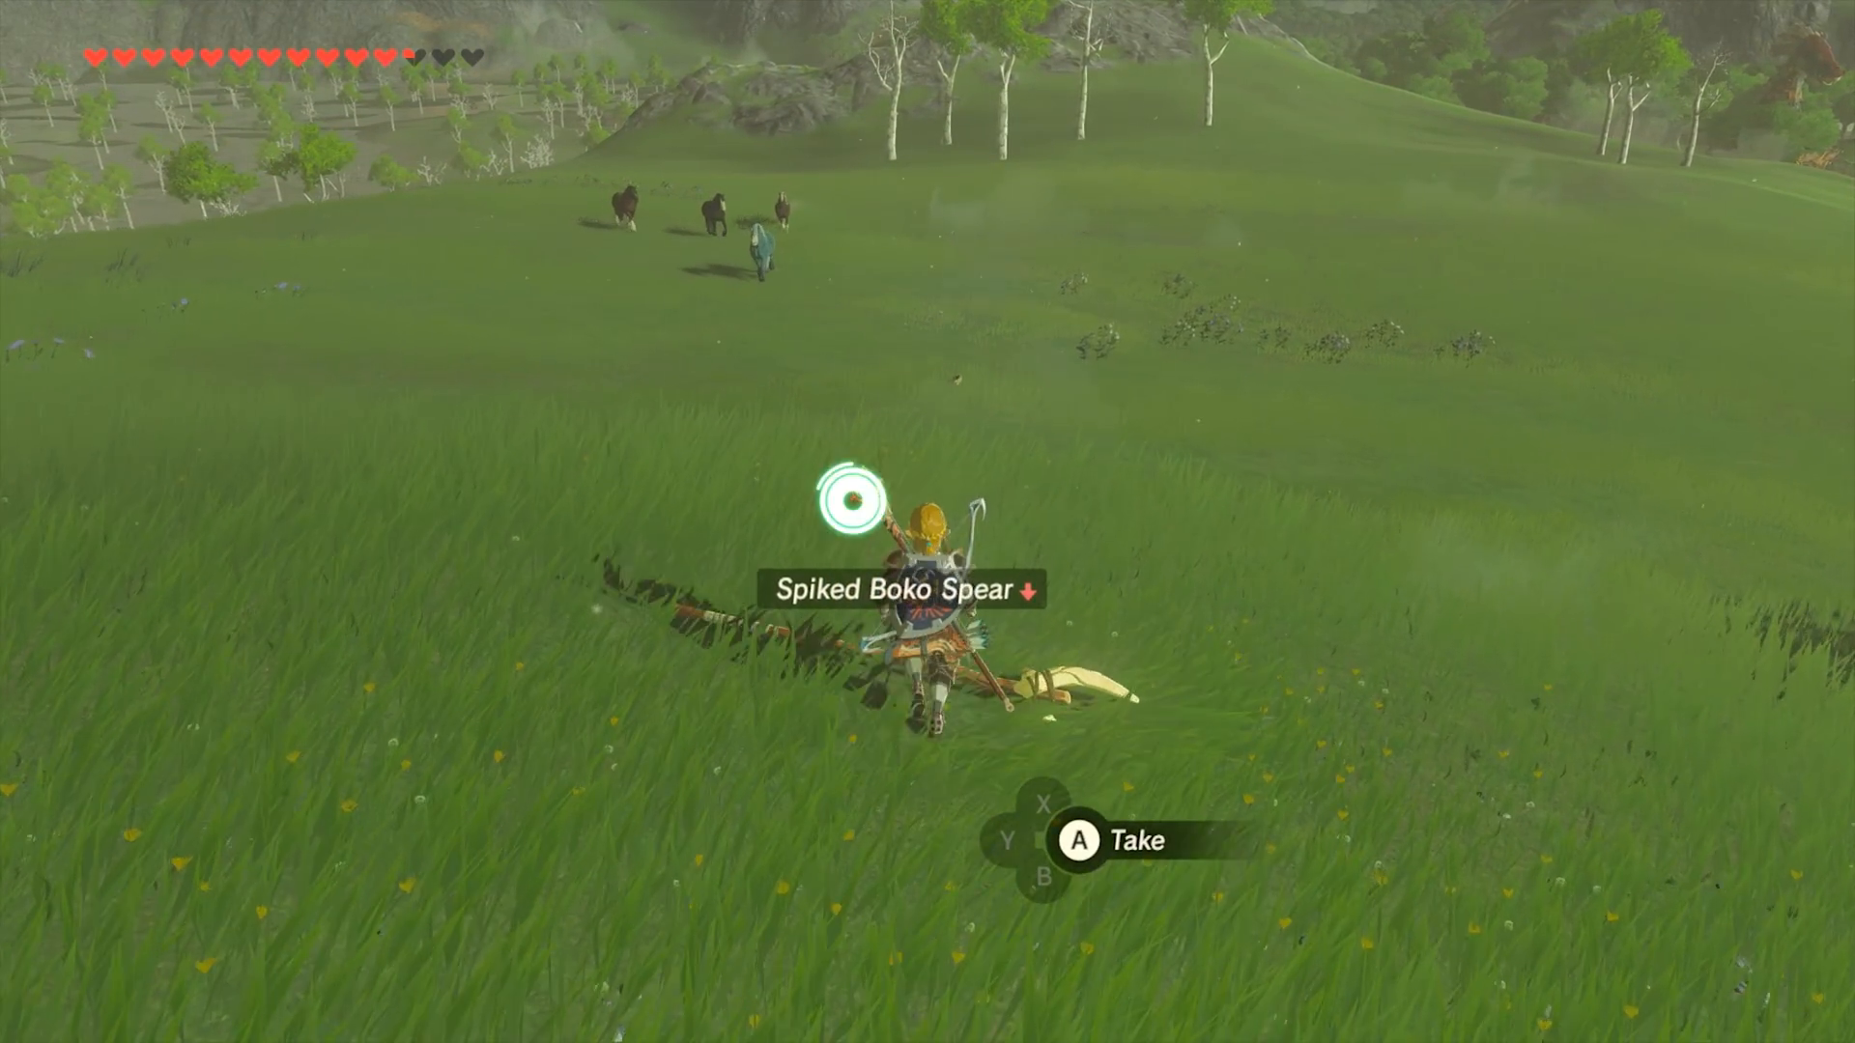
Pick up the Spiked Boko Spear with the A key.
key(A)
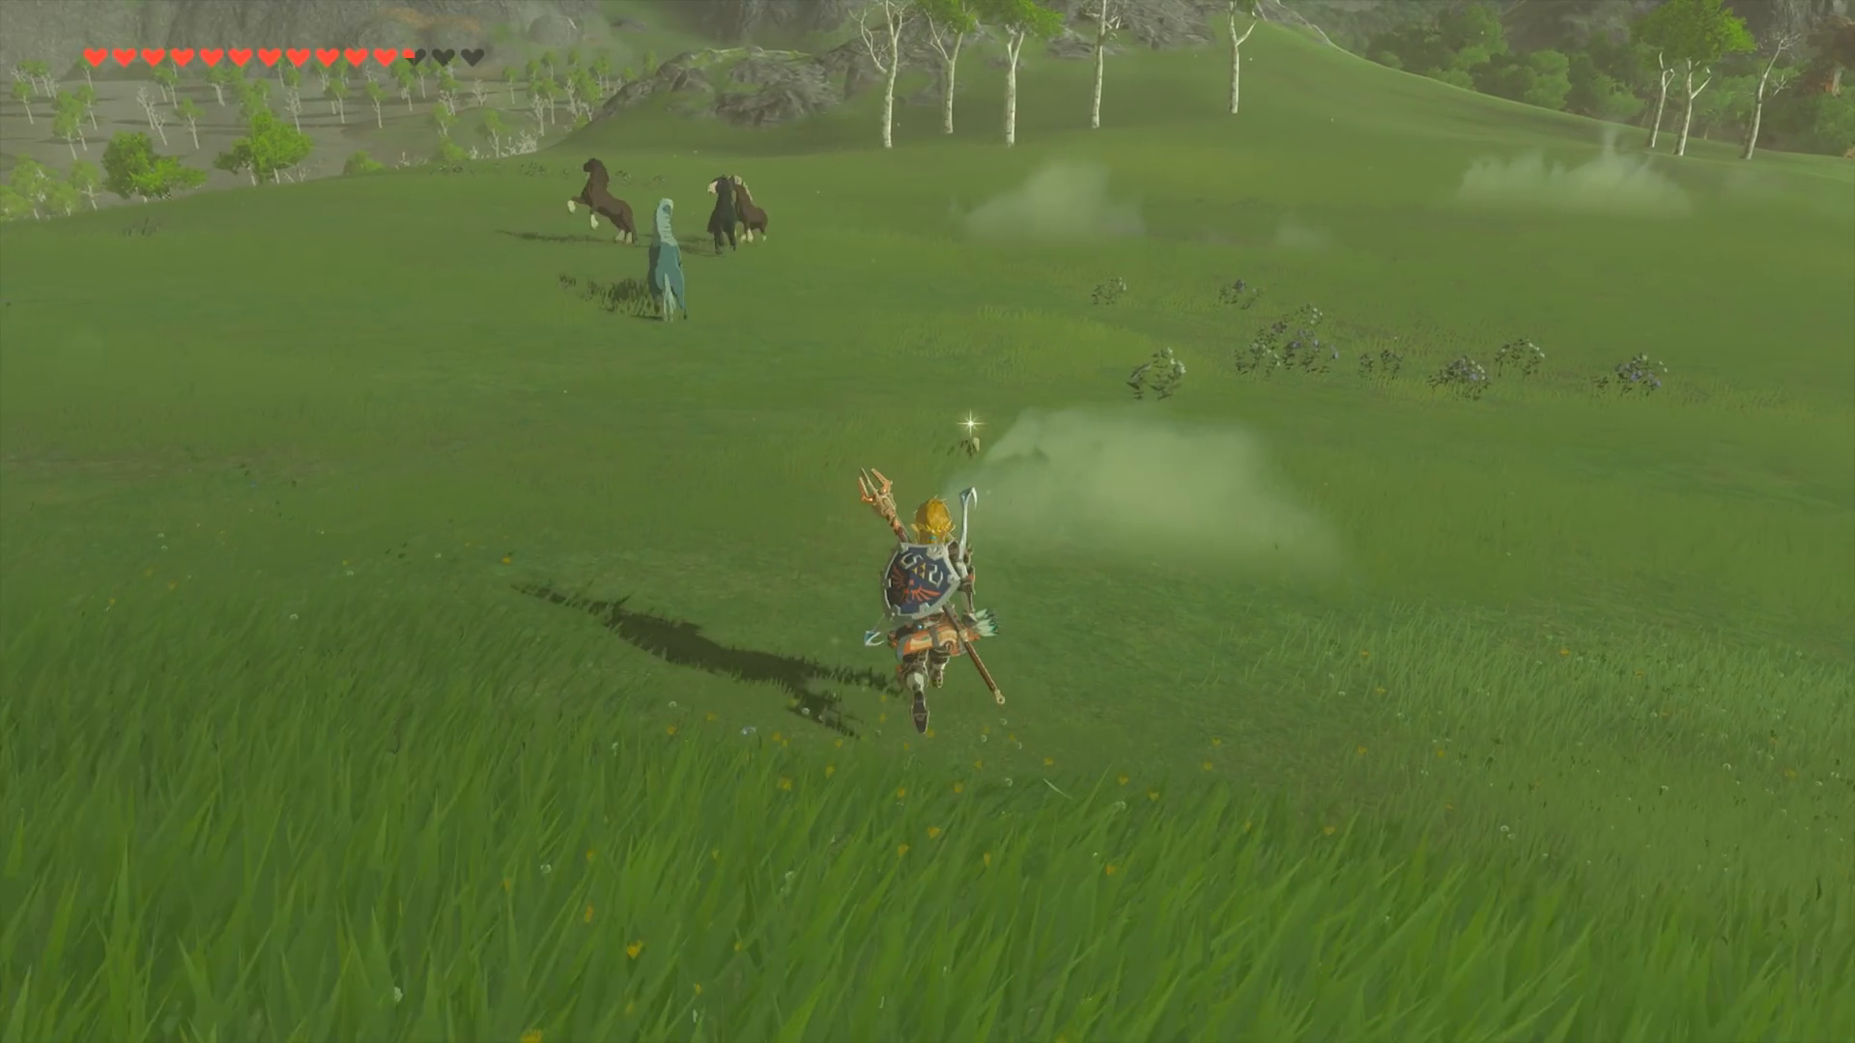